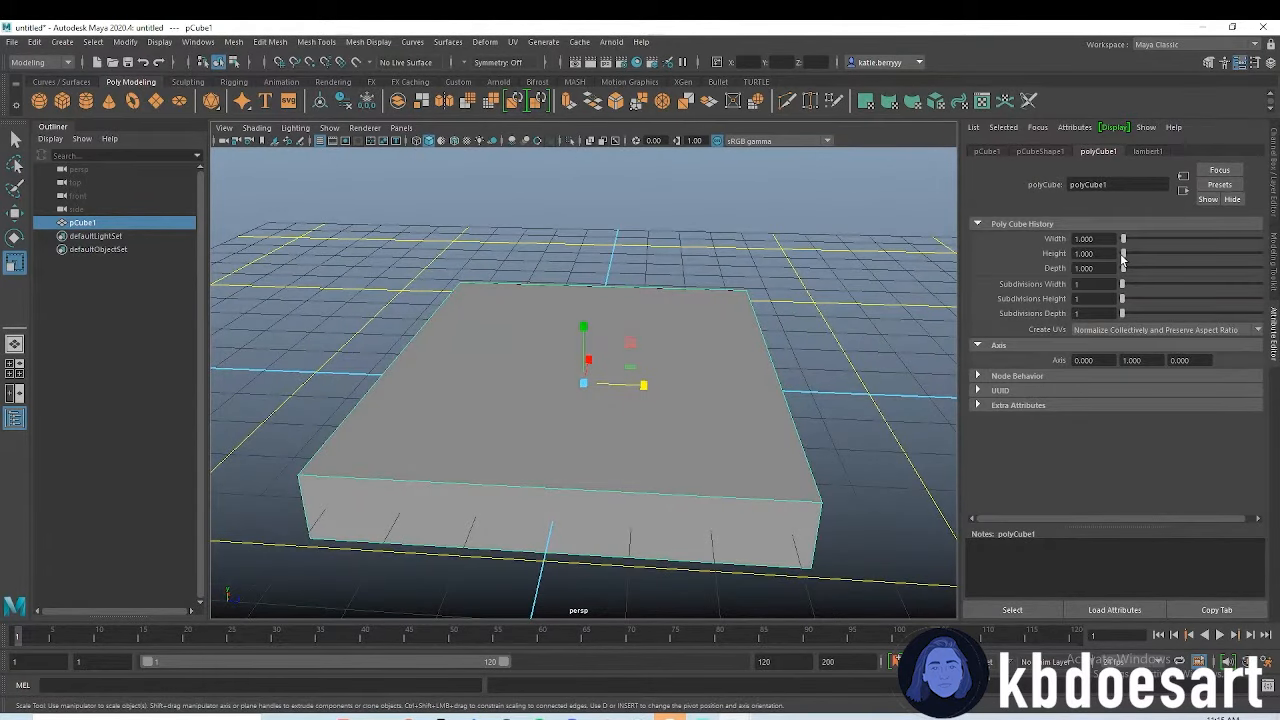
Give polyCube1 dimensions 10, 3 and 0.5 to flatten it into a base slab
text(10.000)
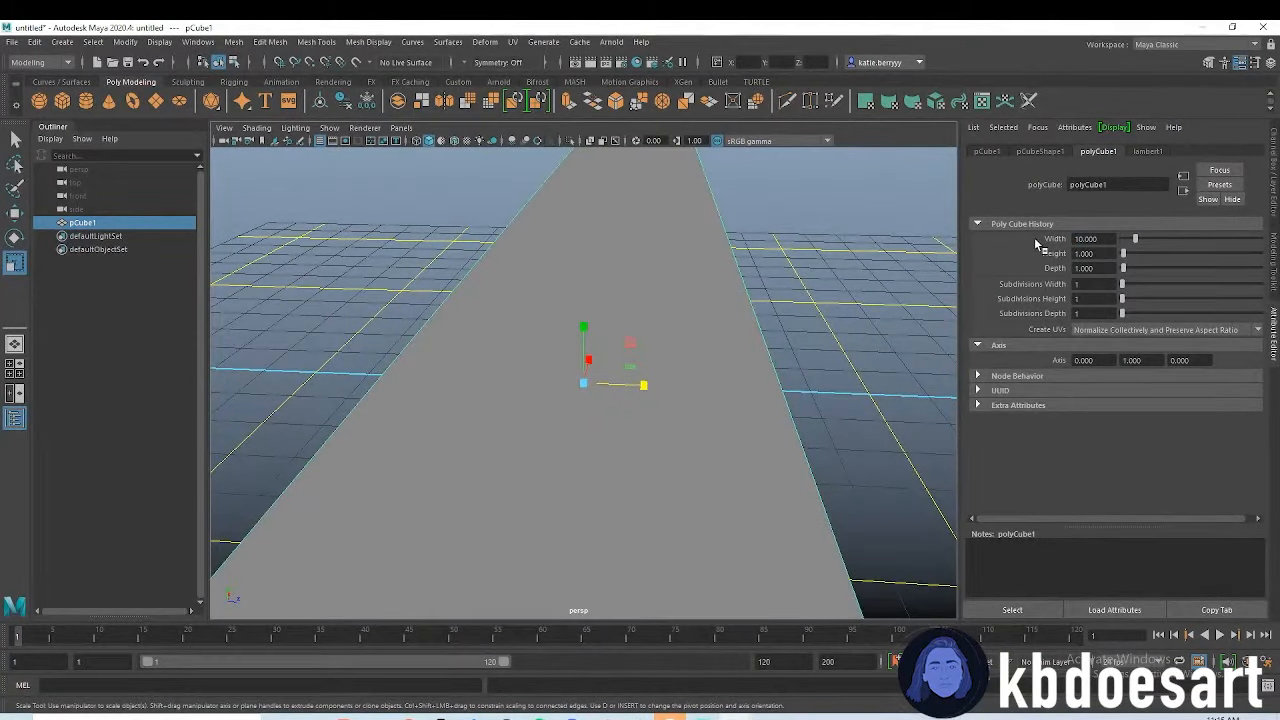
text(3.000)
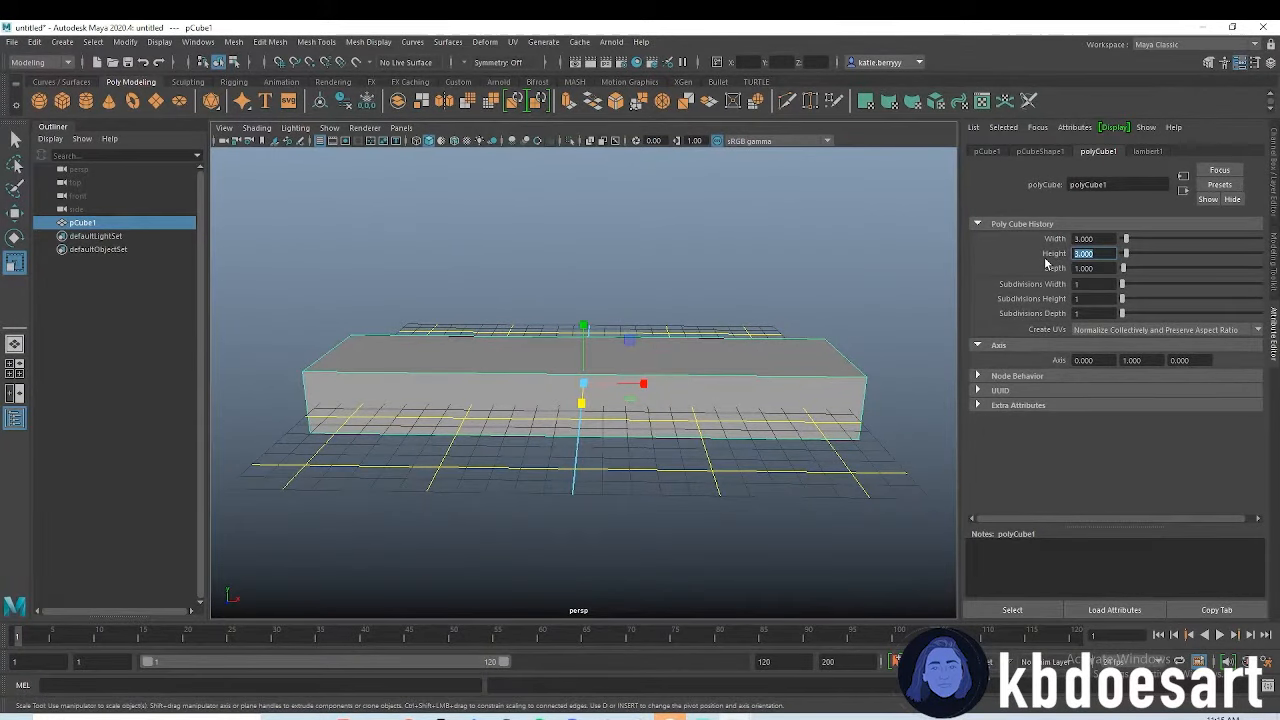
text(0.500)
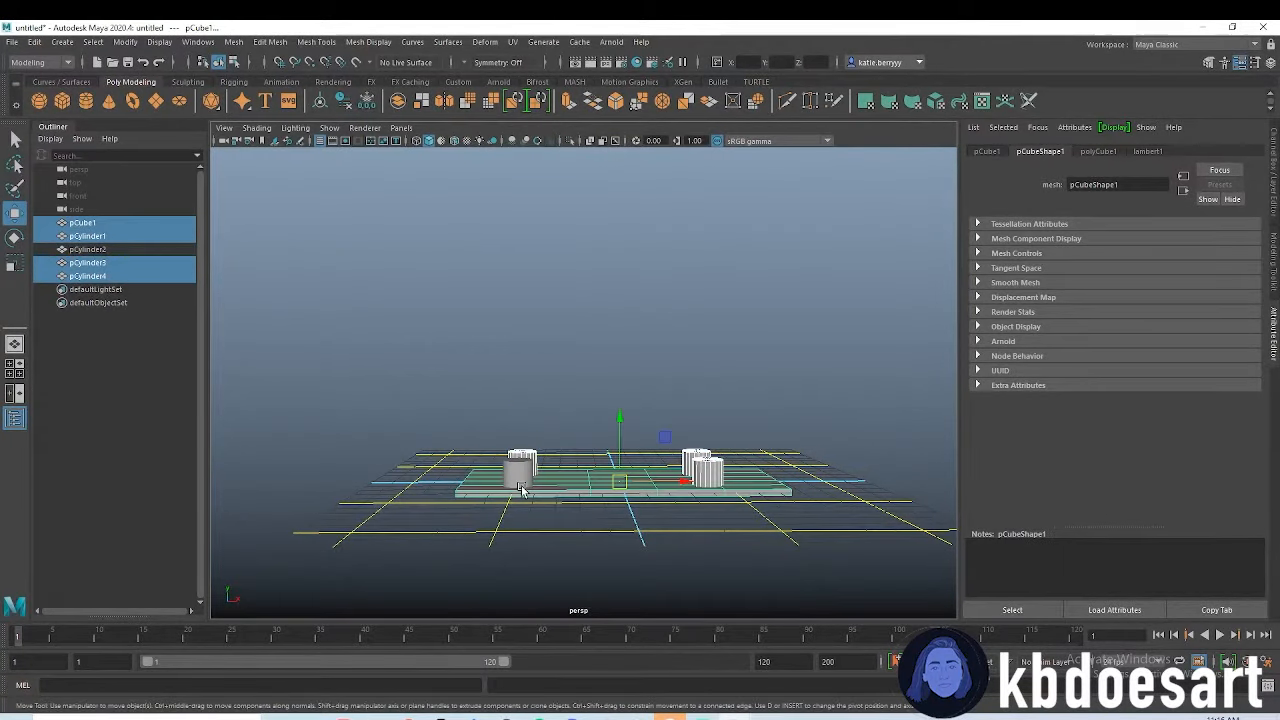
Drag the cylinders' top vertices upward into tall posts of different heights
right_click(516, 470)
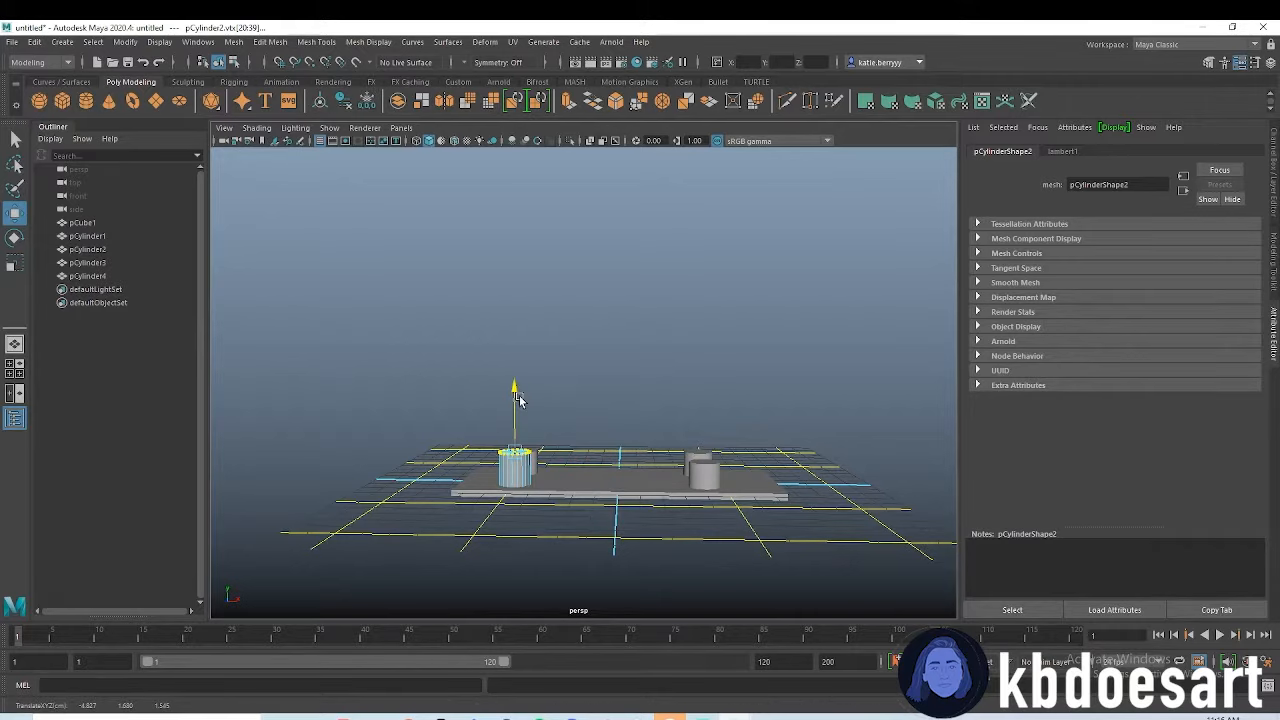
drag(513, 385, 513, 175)
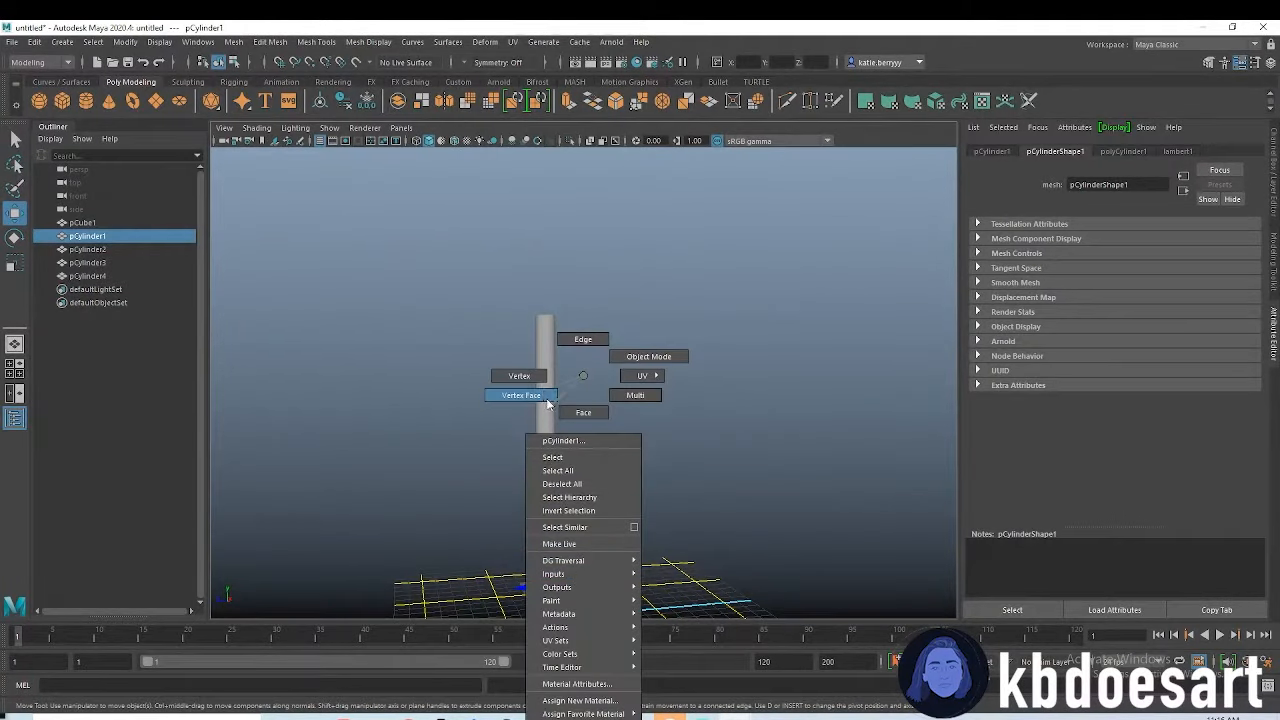
click(520, 395)
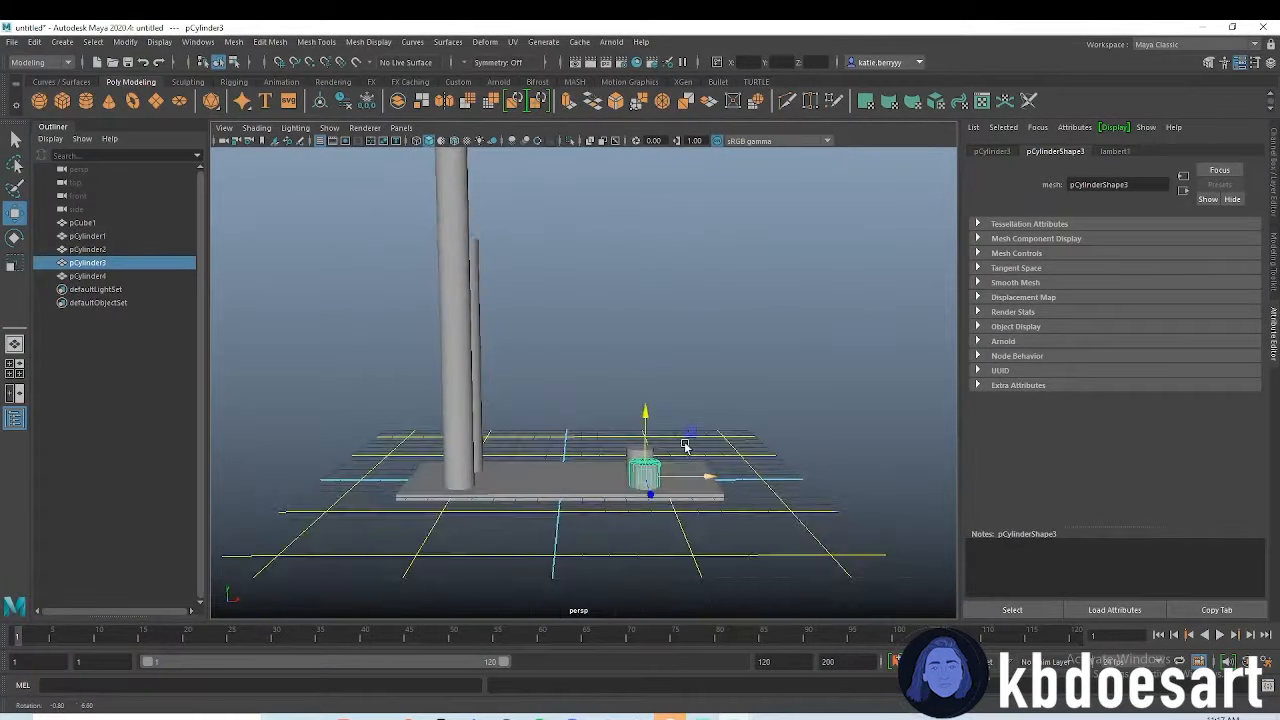
right_click(645, 445)
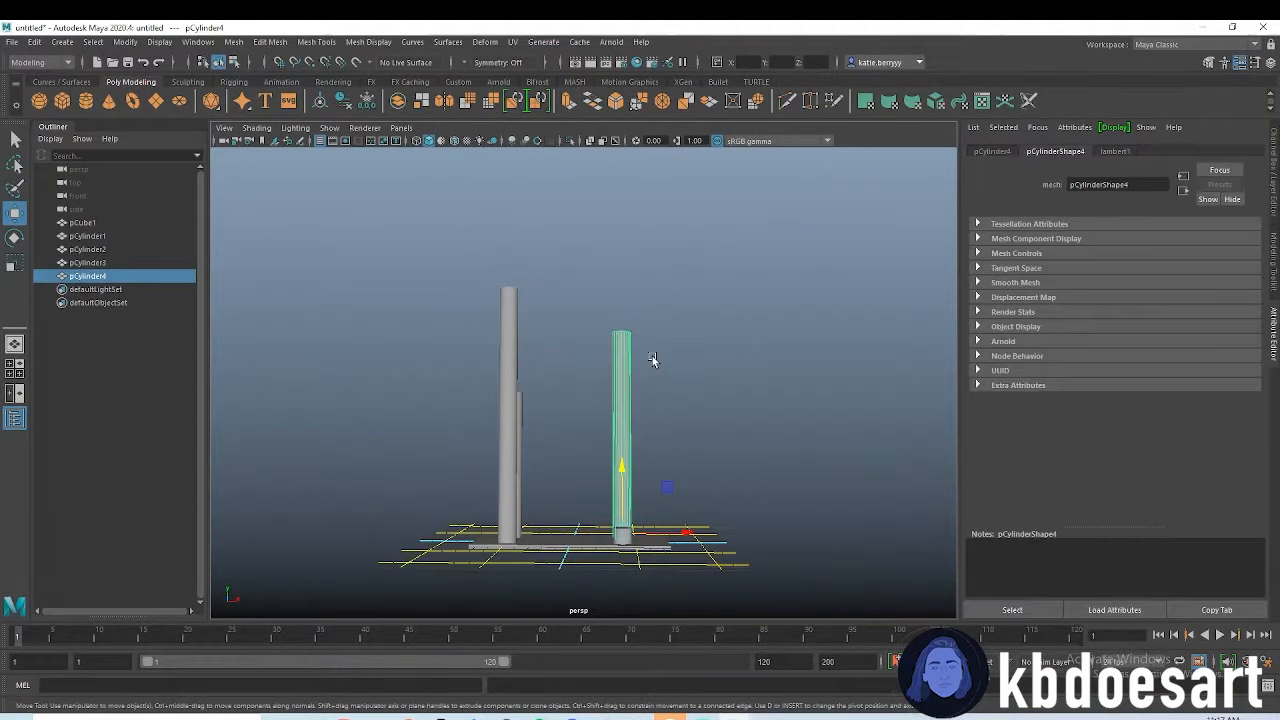
click(570, 481)
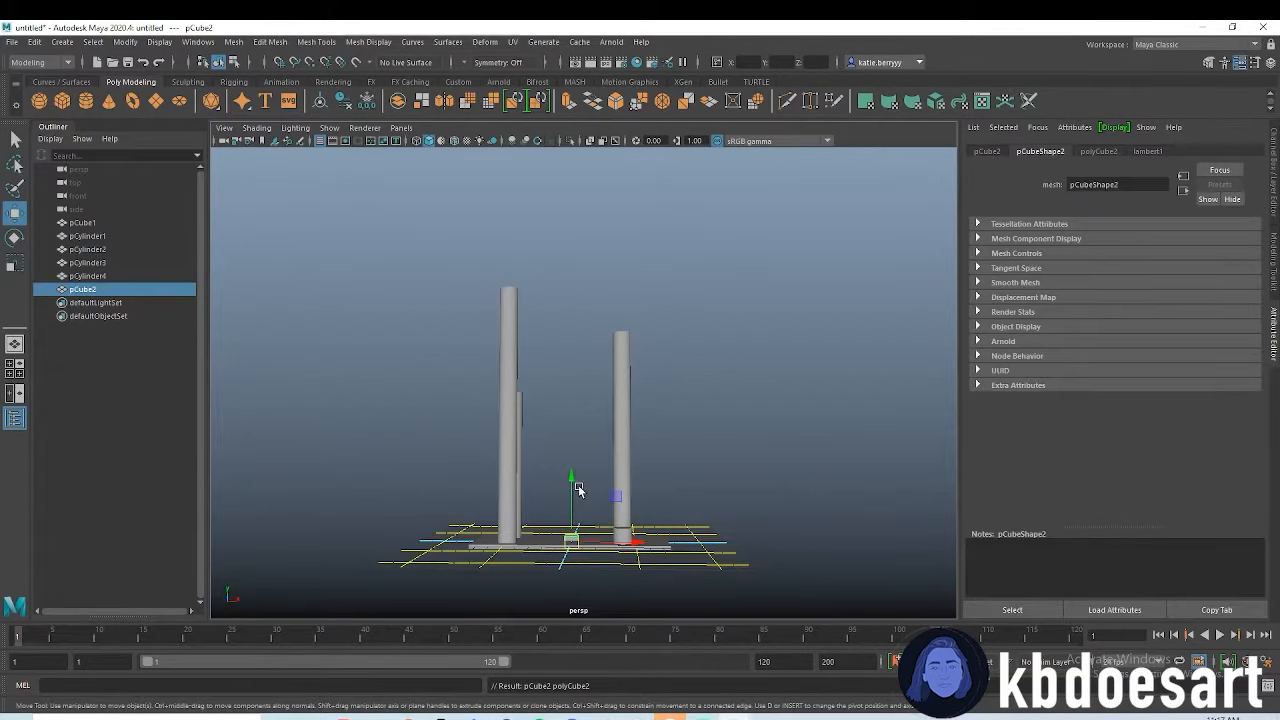
Create a cube, stretch it sideways into a long board, and set it across the posts
click(83, 222)
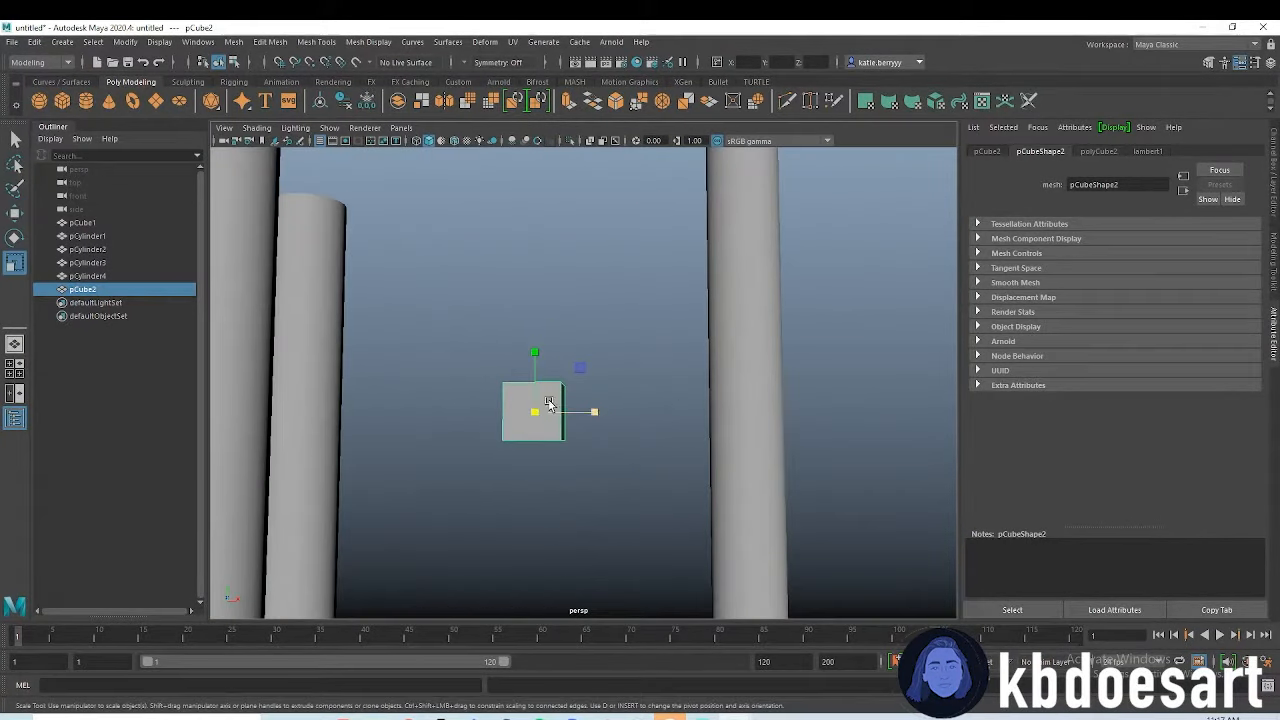
right_click(548, 405)
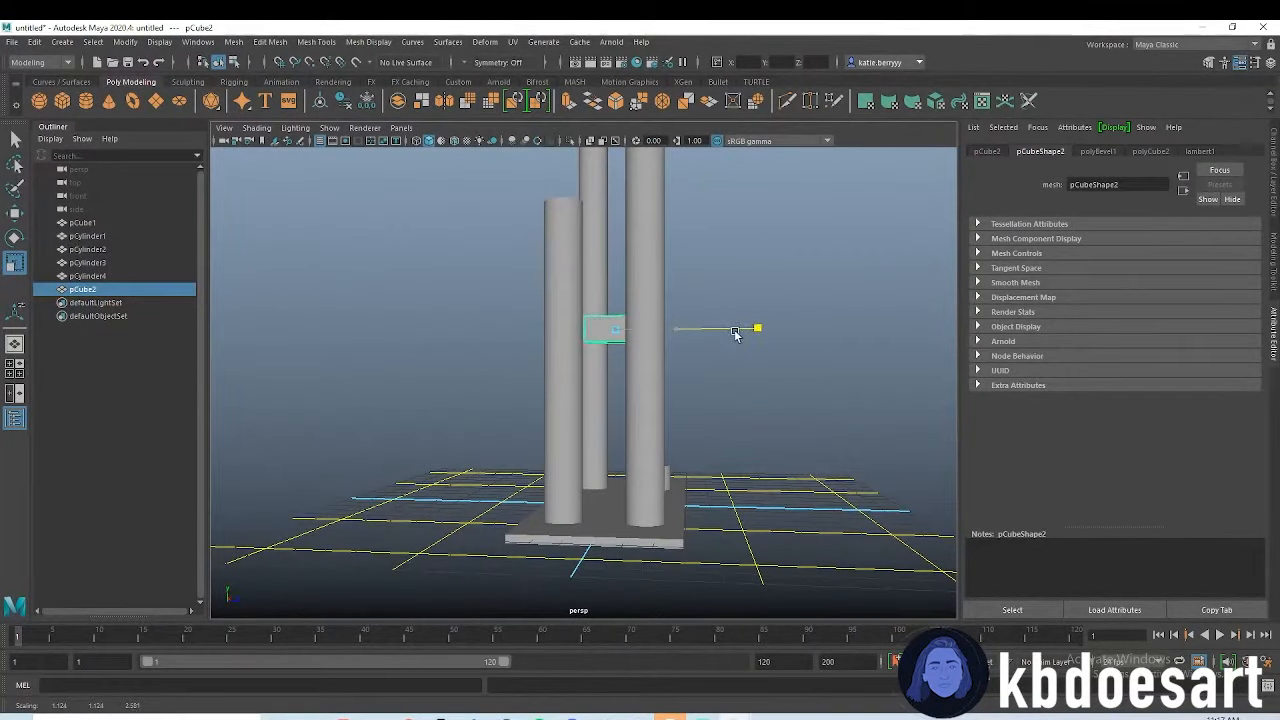
drag(735, 333, 613, 442)
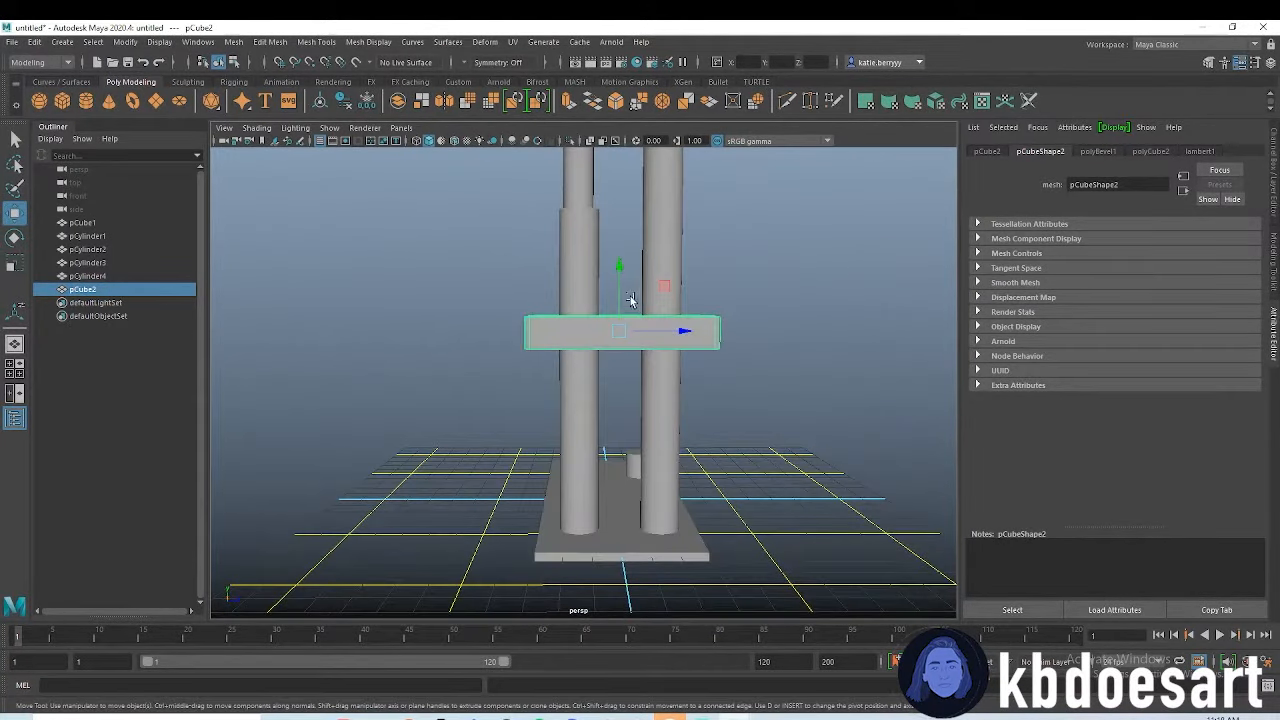
drag(630, 300, 675, 435)
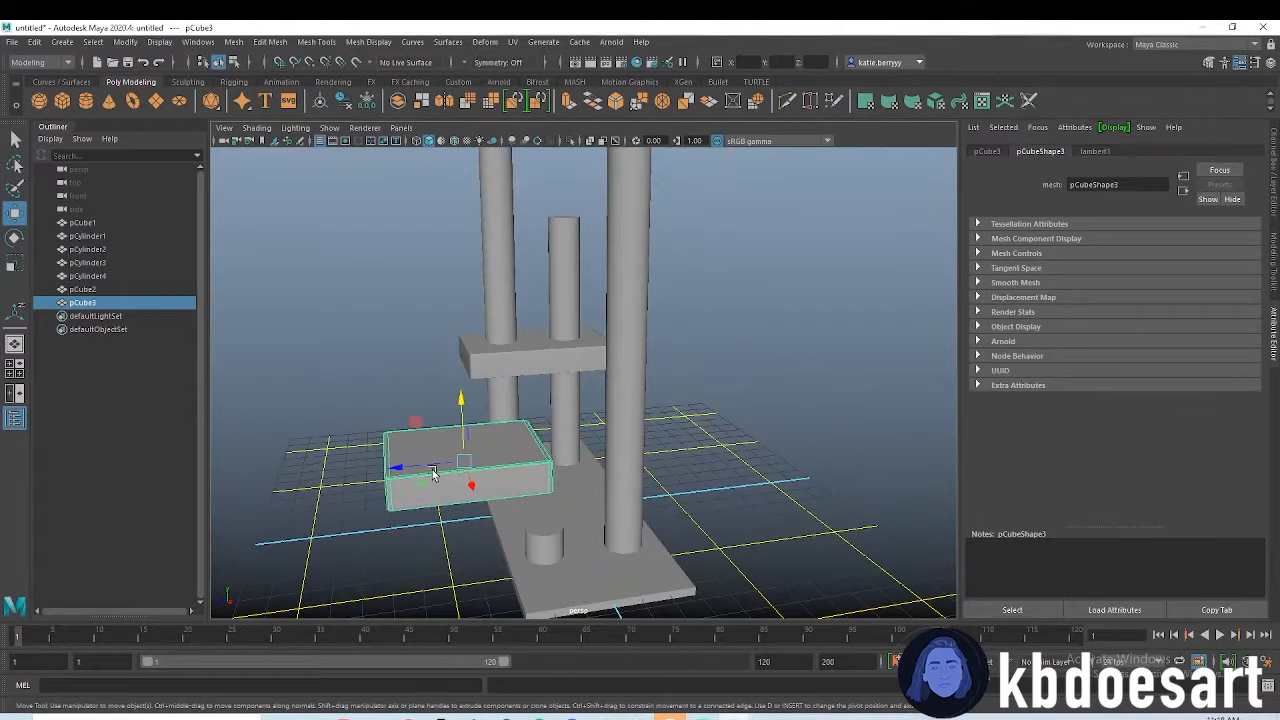
Move the new platform block into place near the lower post
drag(460, 460, 530, 527)
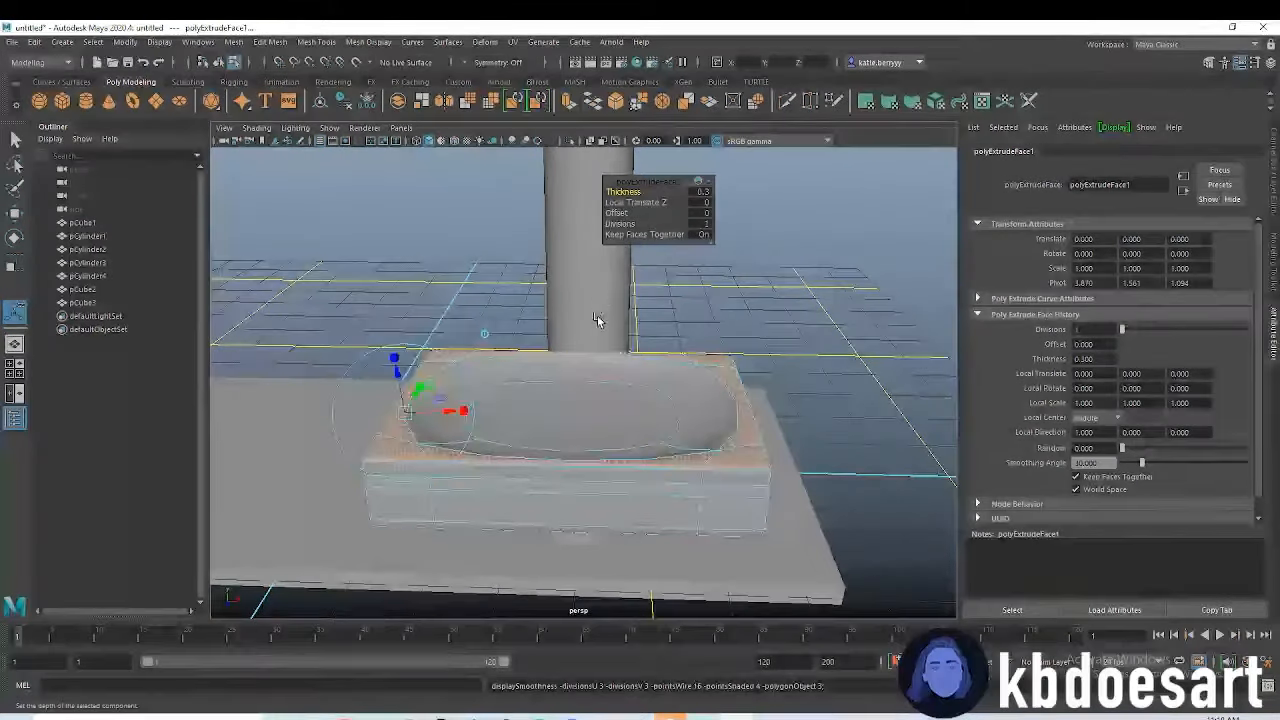
Bring up the lower block's component menu to carve the recessed bed hollow
right_click(534, 410)
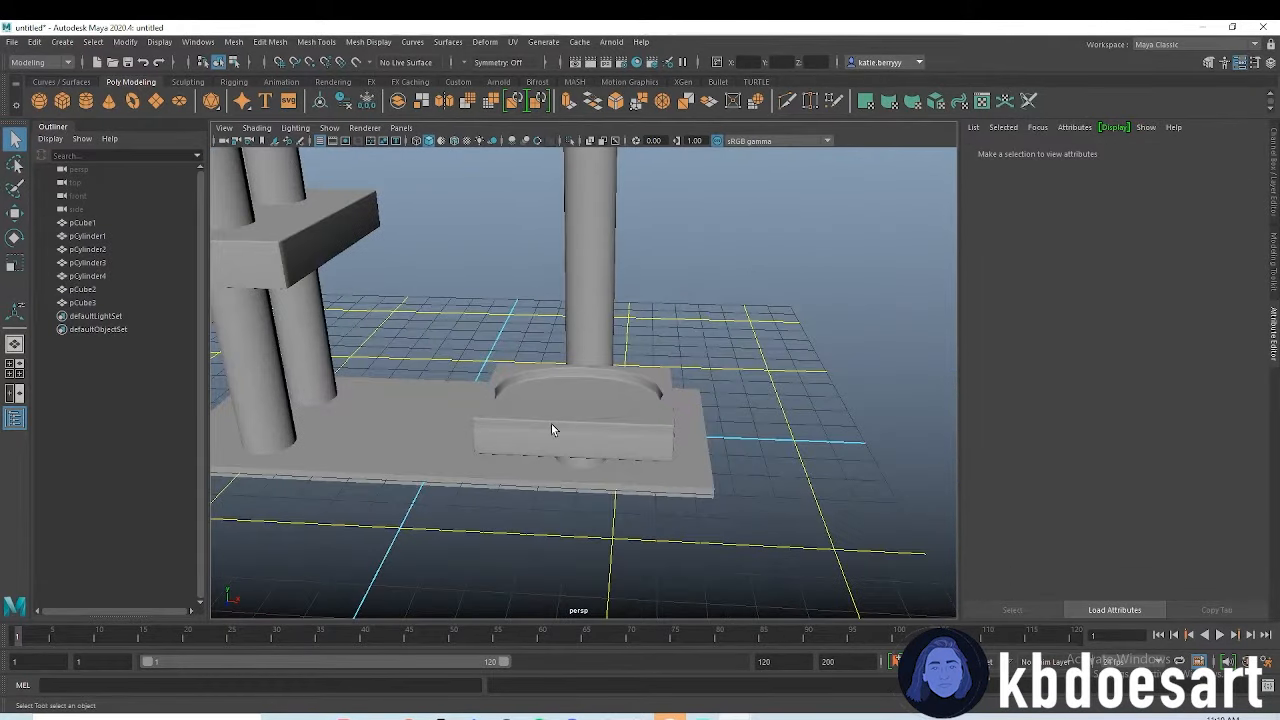
Select the lower block's edges, bevel them, and widen the bevel fraction
click(560, 425)
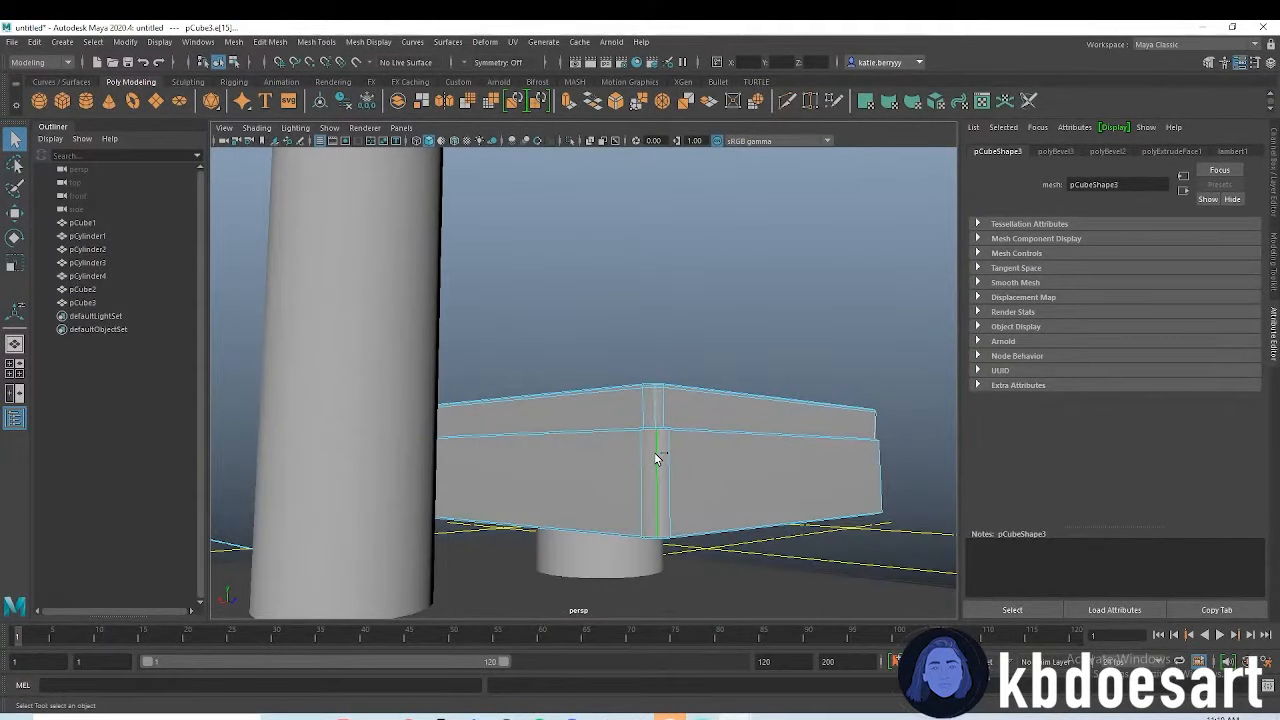
drag(655, 459, 620, 530)
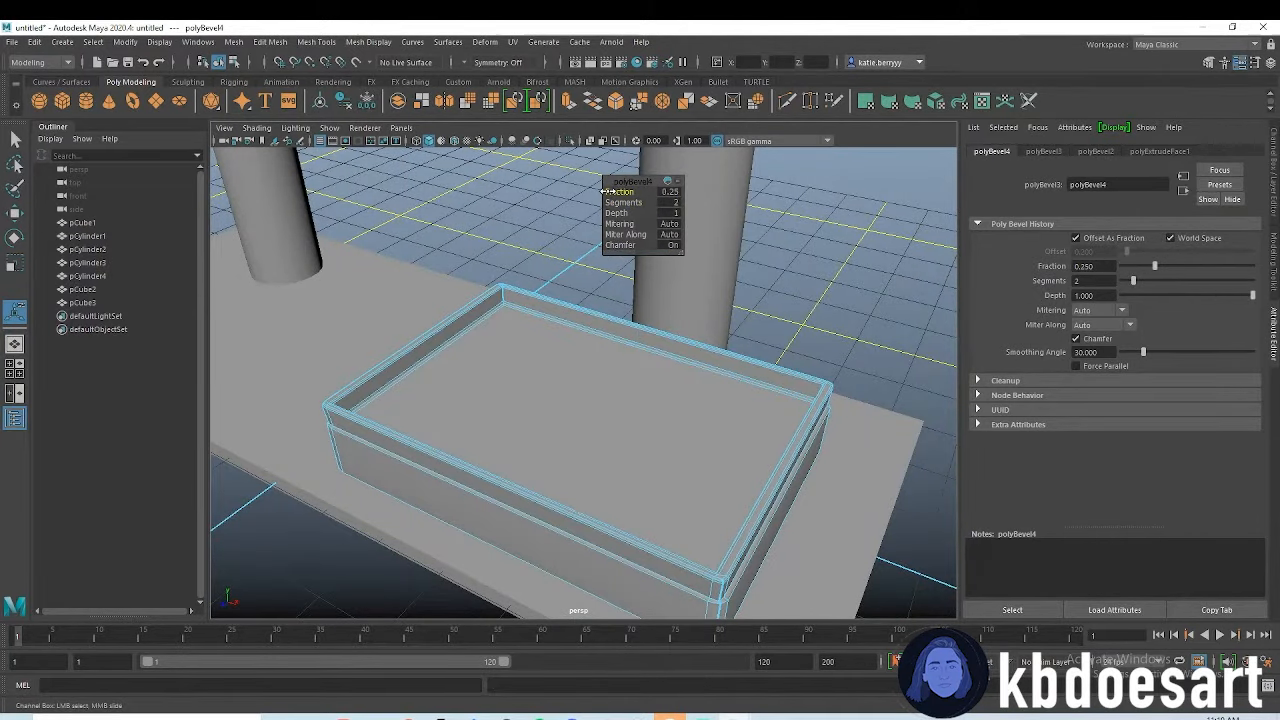
drag(620, 191, 690, 191)
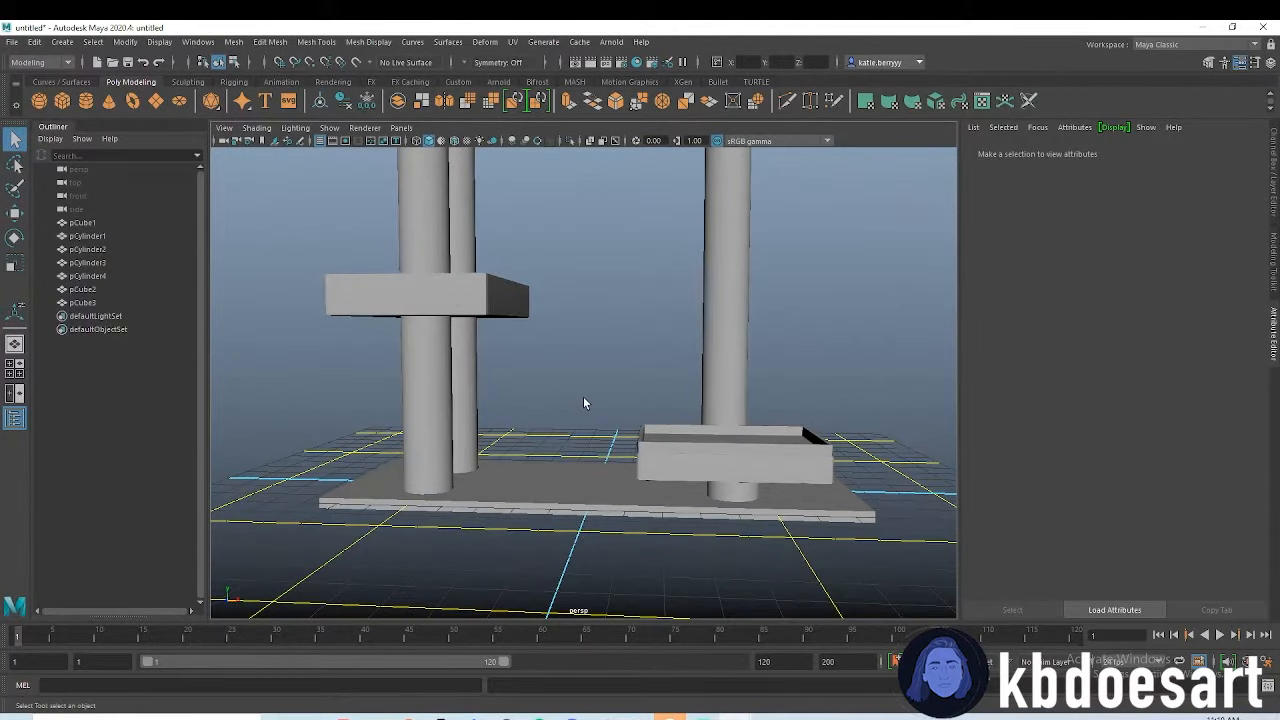
click(425, 290)
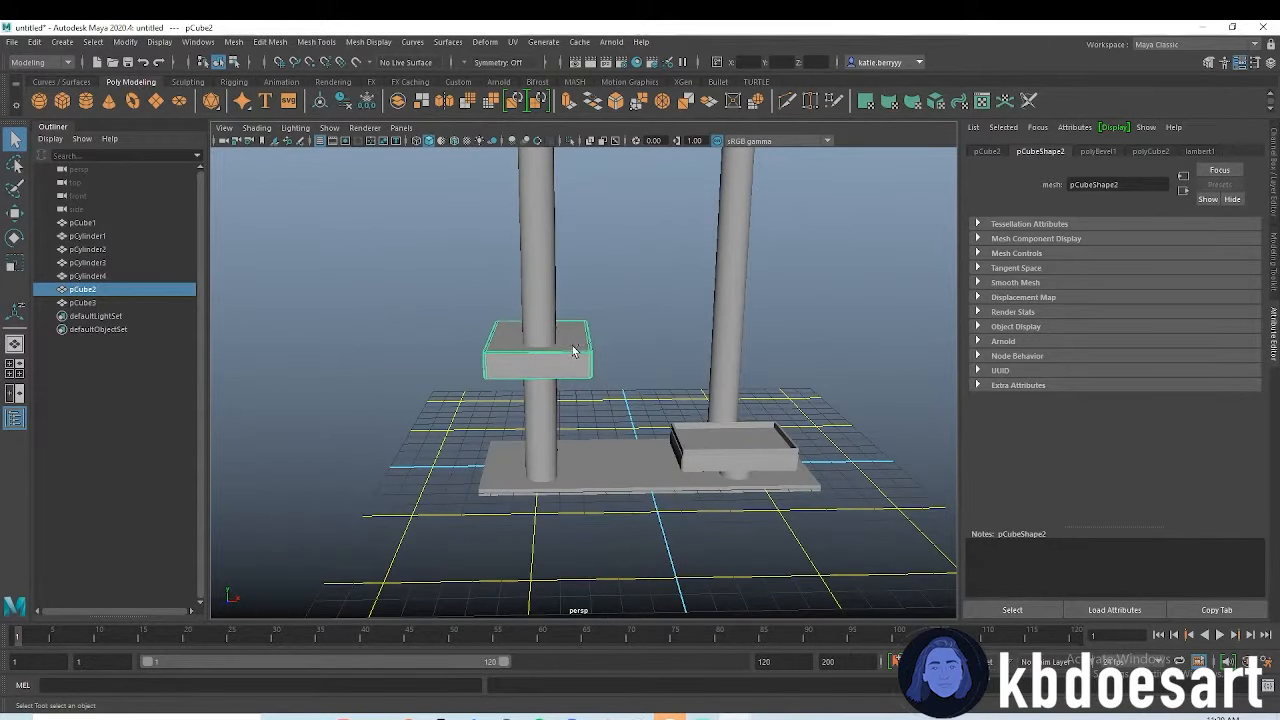
Shrink the perch, then tilt and lower a new box into a floor-to-perch ramp
drag(570, 350, 517, 345)
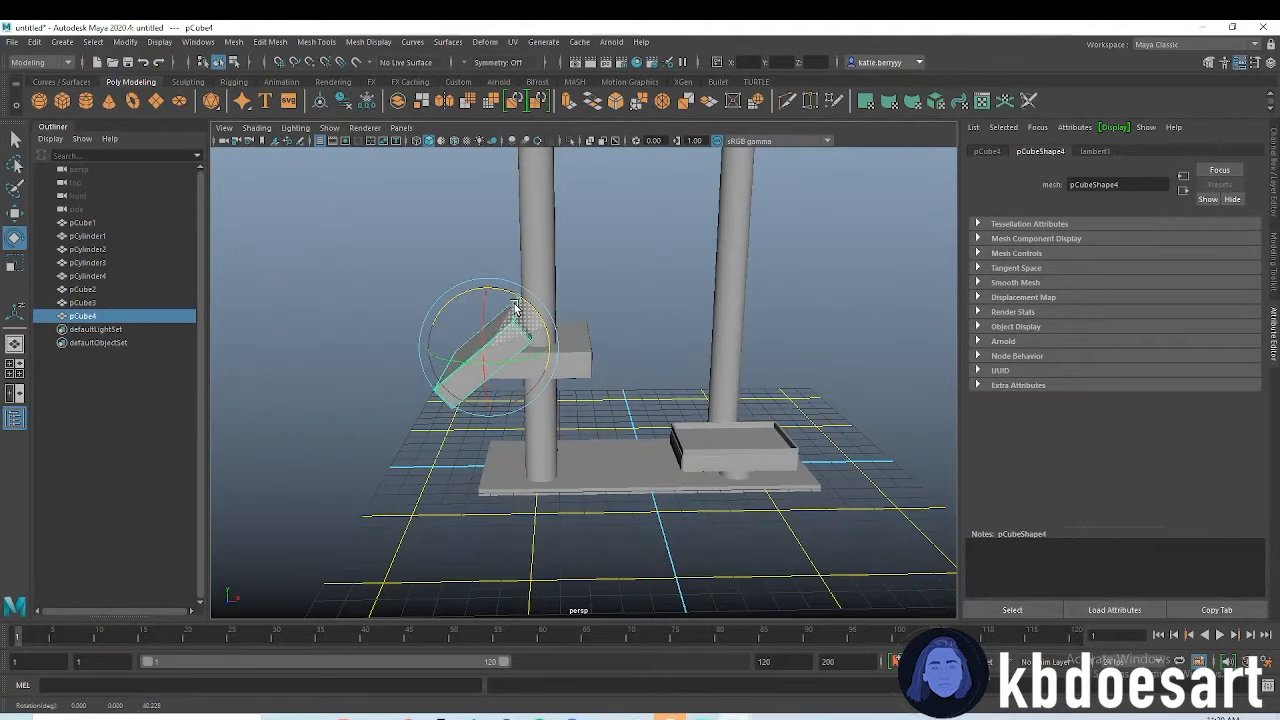
drag(500, 340, 490, 430)
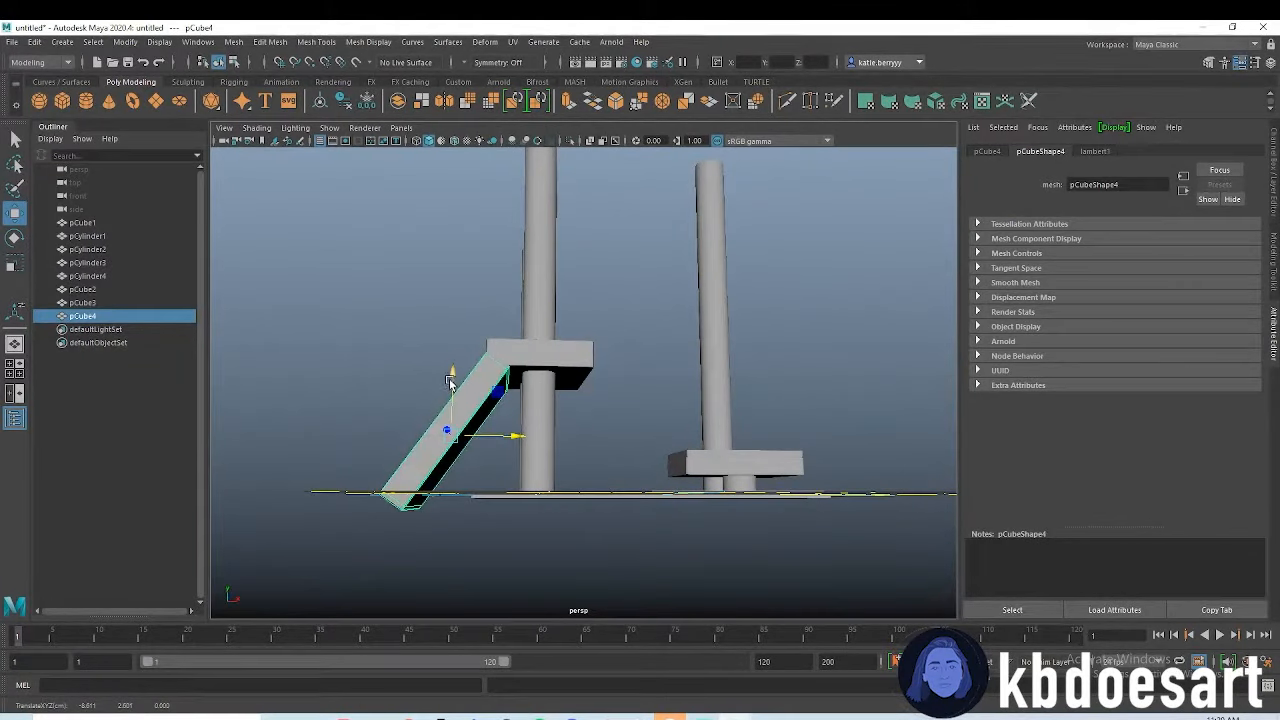
drag(452, 368, 452, 360)
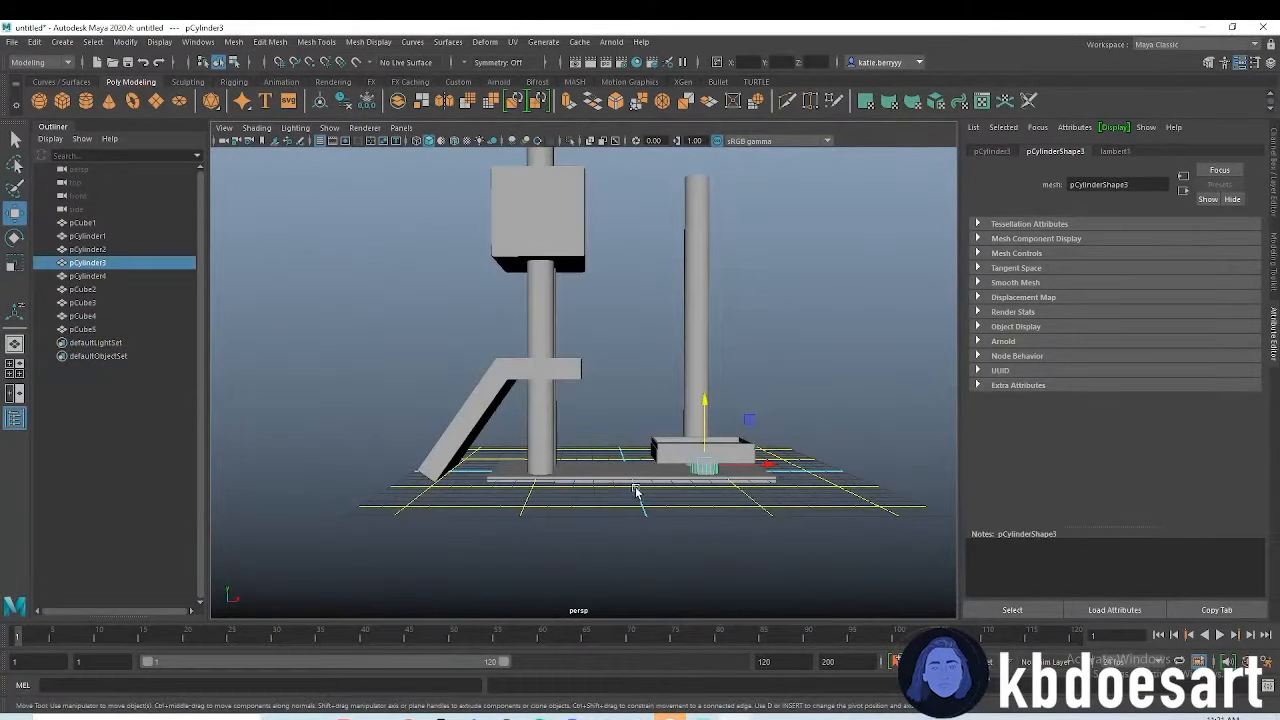
Move the short cylinder up under the second post and select the doorway cylinder
drag(705, 468, 705, 238)
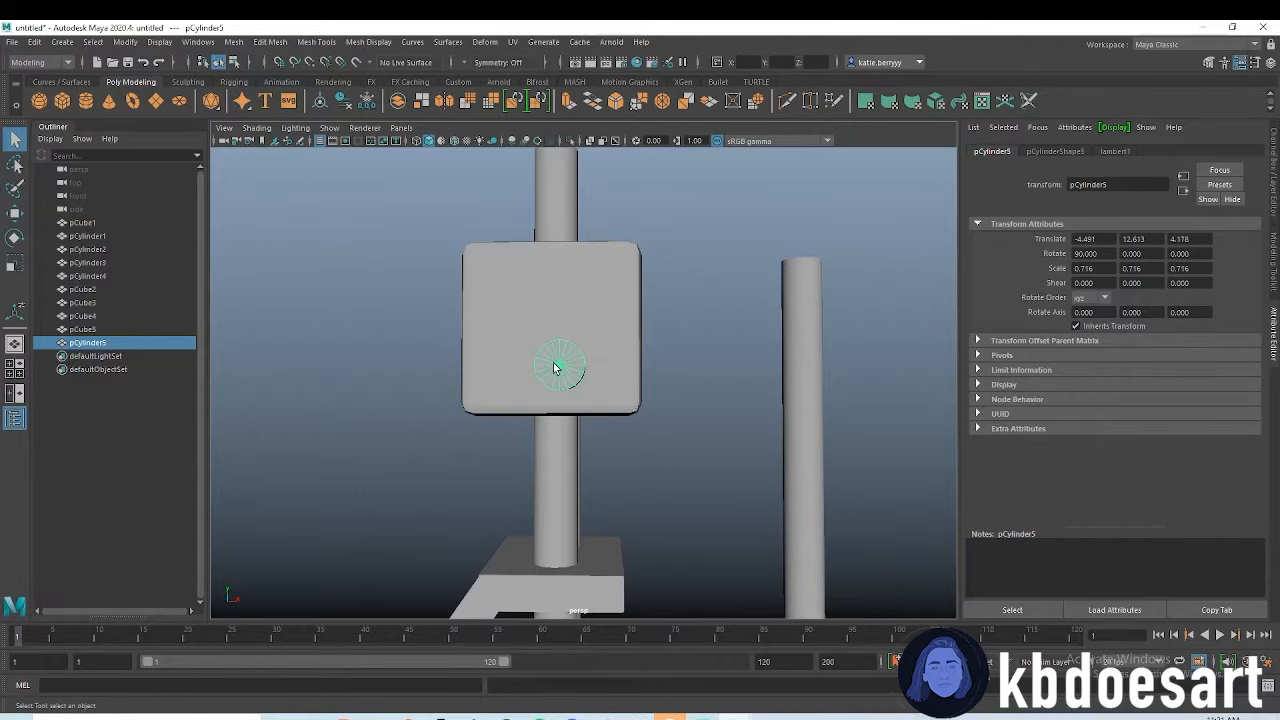
click(15, 262)
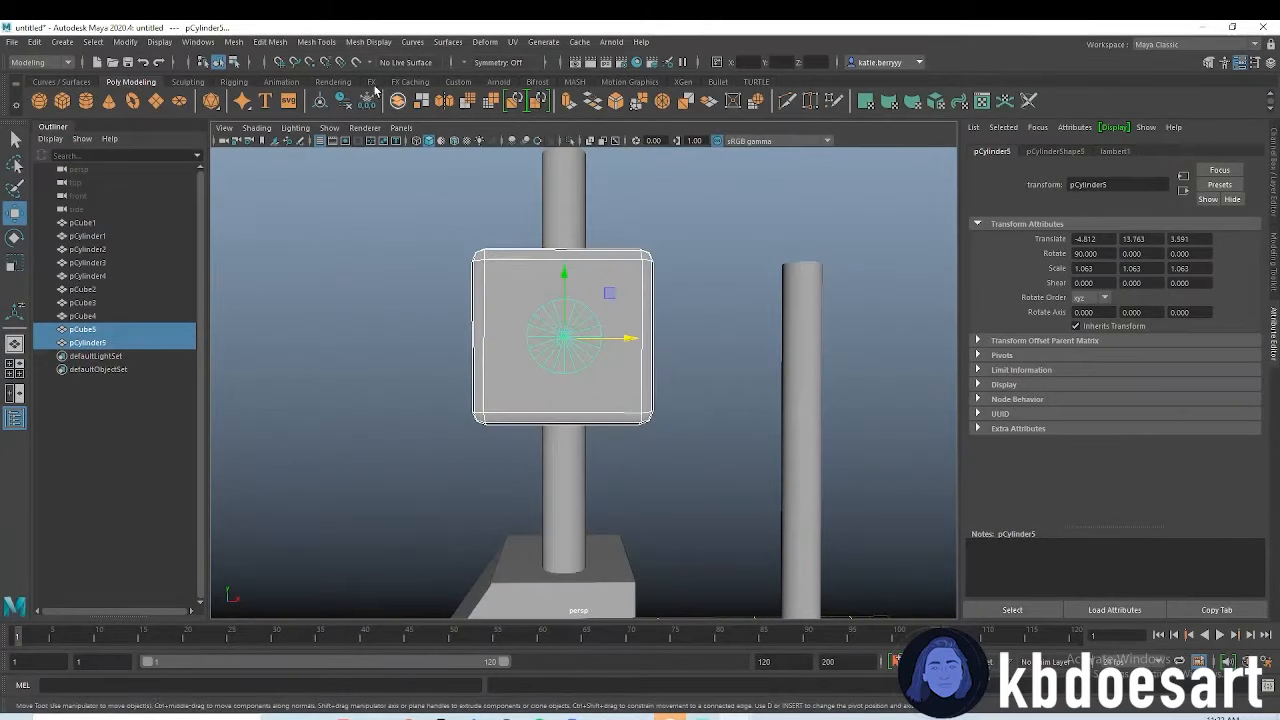
Boolean-subtract the cylinder from the box, then start editing the tall post's vertices
click(233, 42)
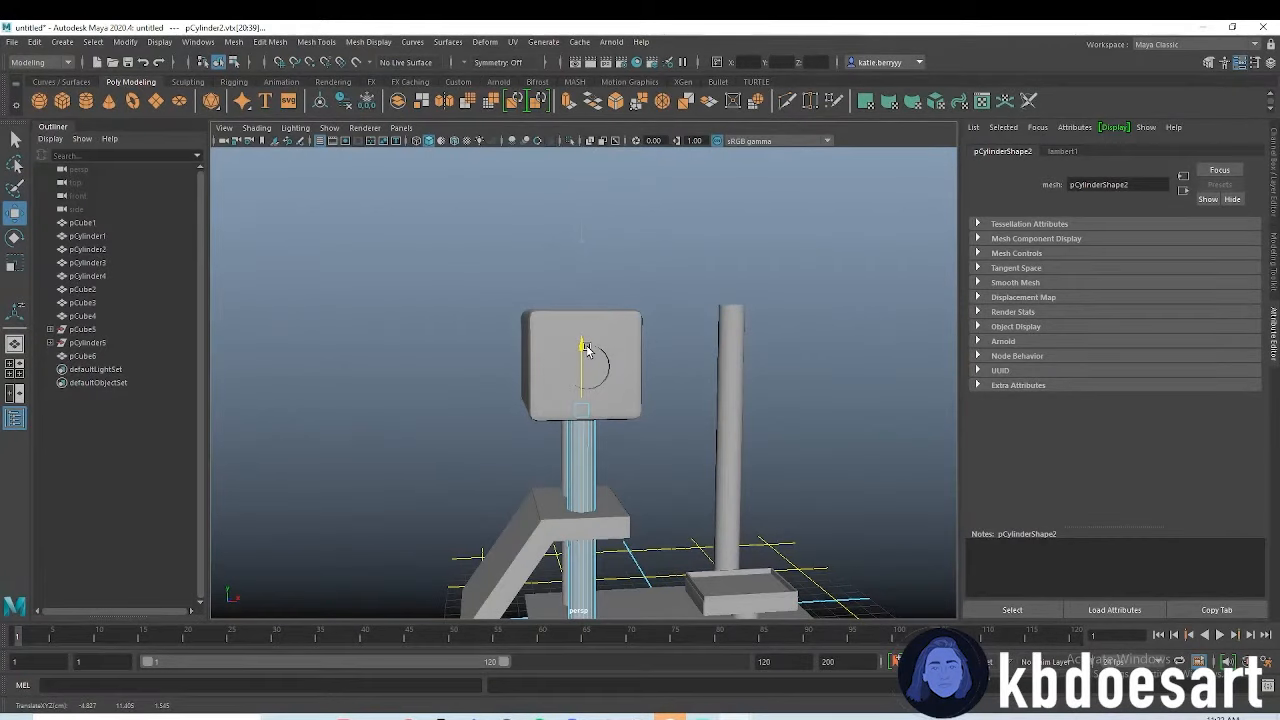
right_click(585, 348)
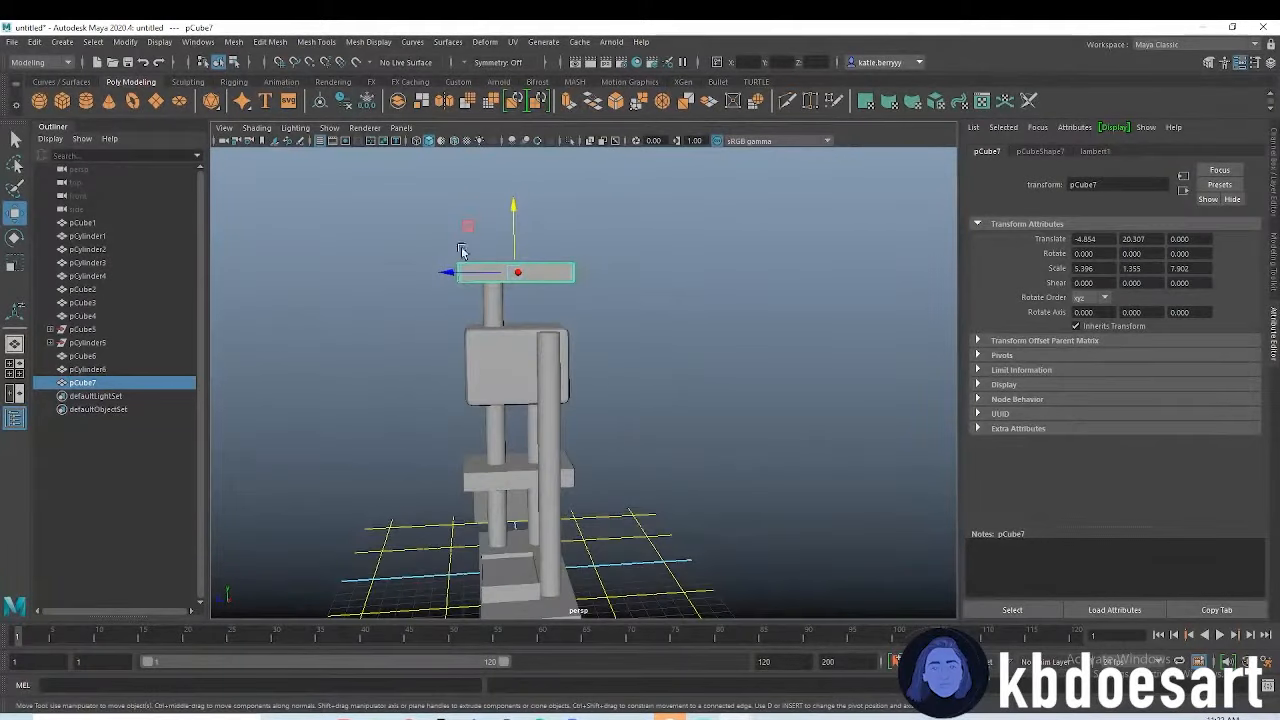
Place a flat perch on the tall post and move its duplicate onto the second post
drag(515, 272, 490, 272)
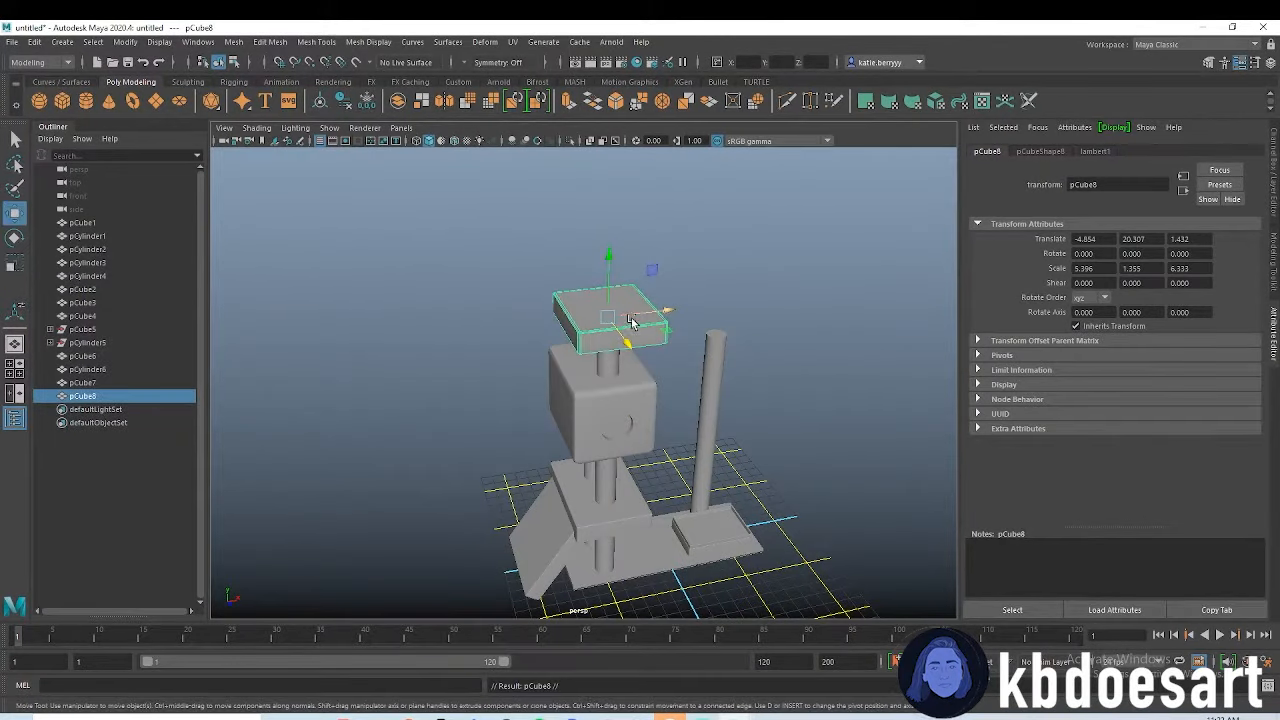
drag(635, 318, 520, 525)
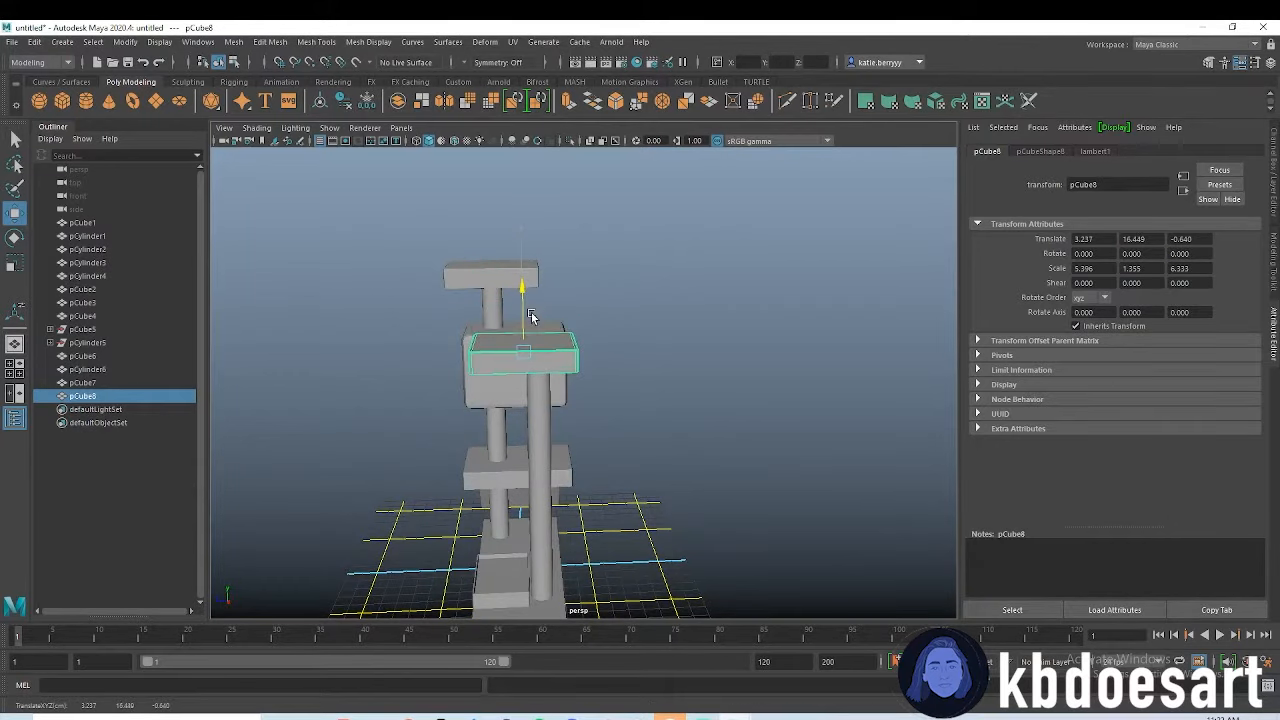
drag(530, 315, 500, 358)
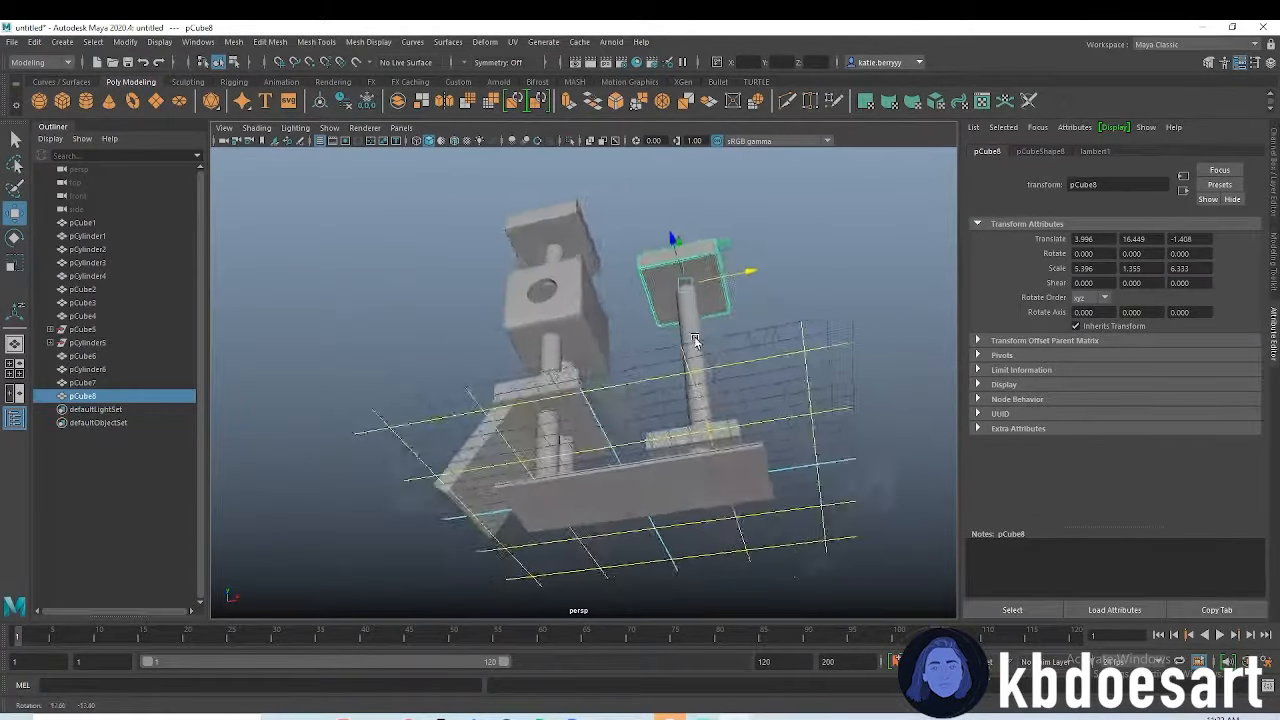
drag(695, 340, 543, 390)
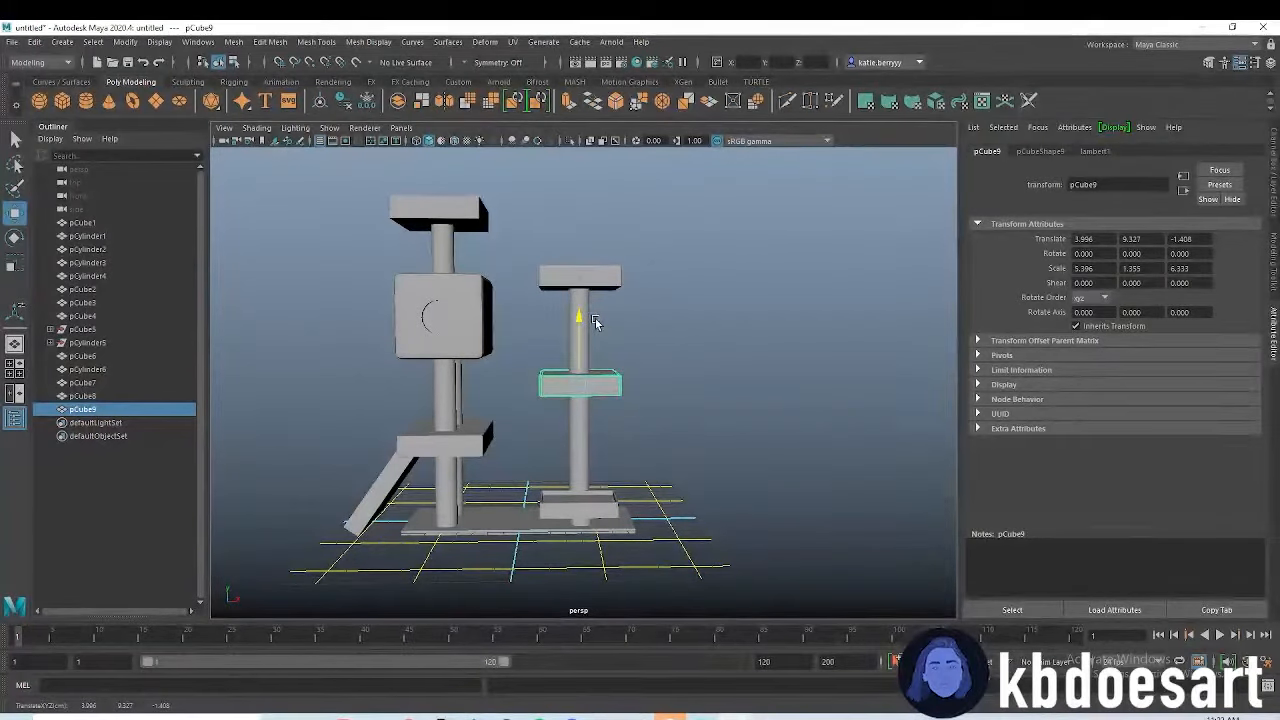
Lower the perch copy to mid-height on the second post and orbit around the tree
drag(580, 320, 580, 345)
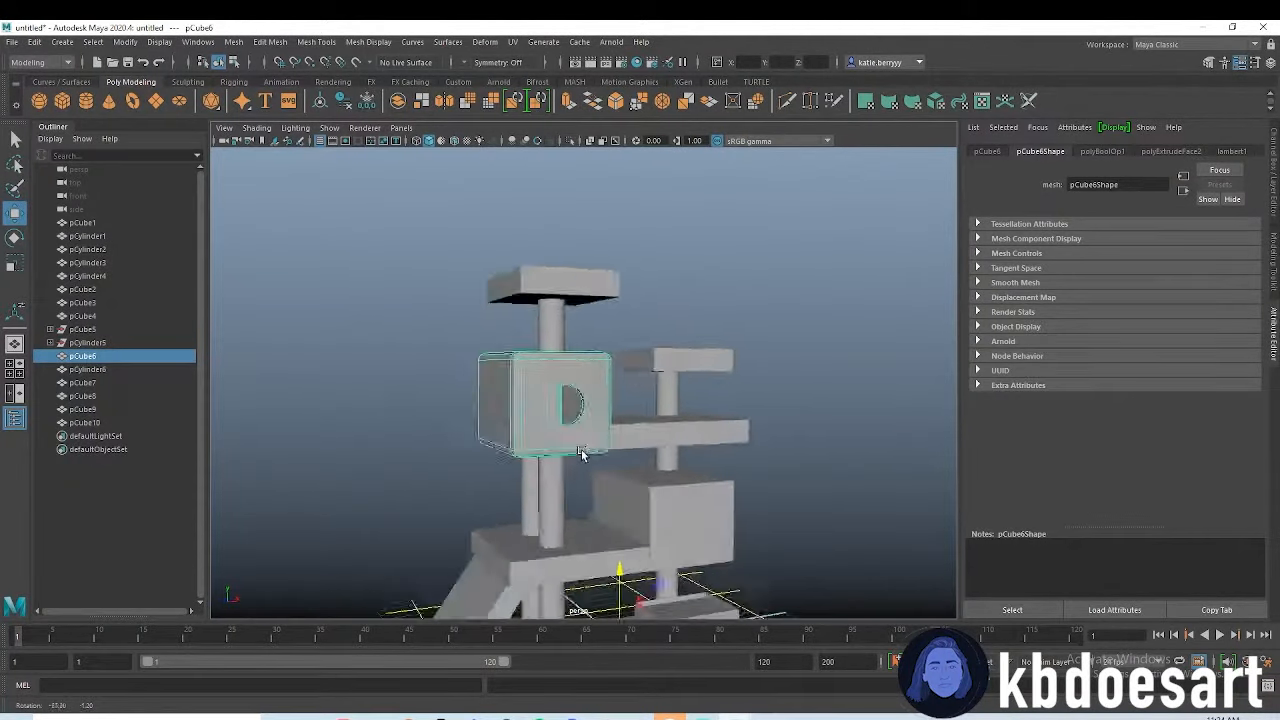
drag(583, 453, 650, 450)
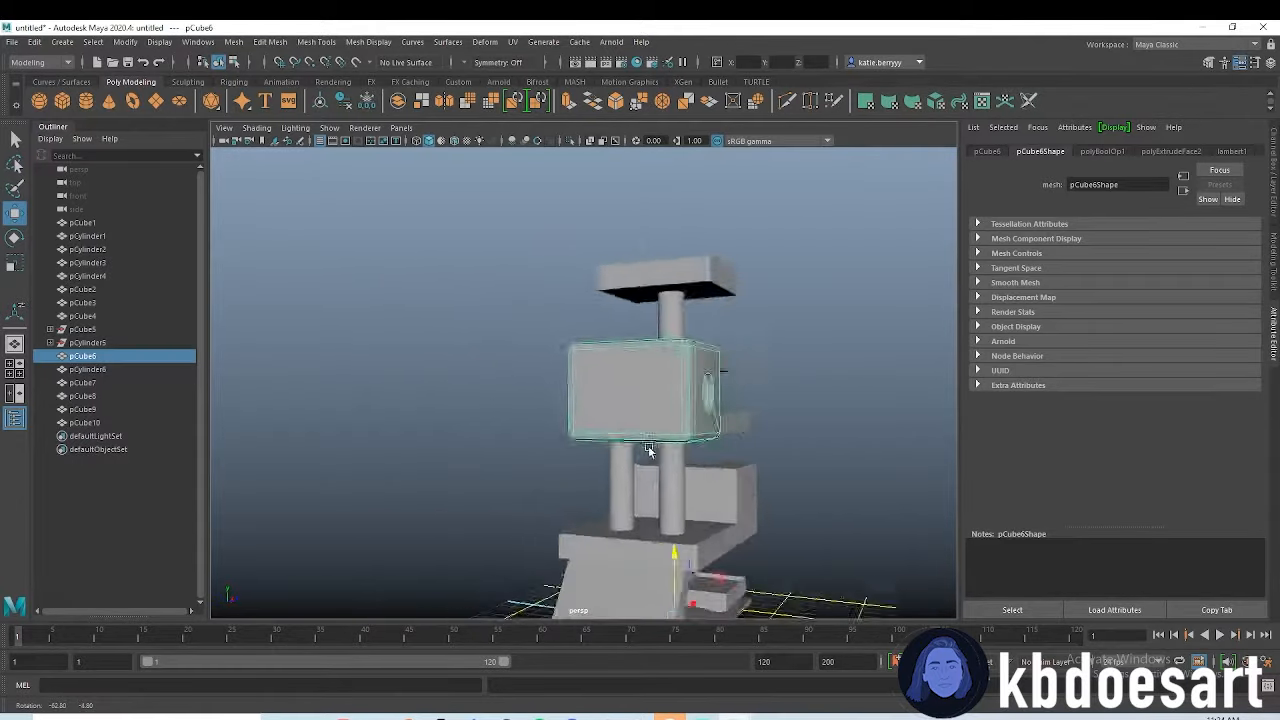
drag(650, 450, 837, 457)
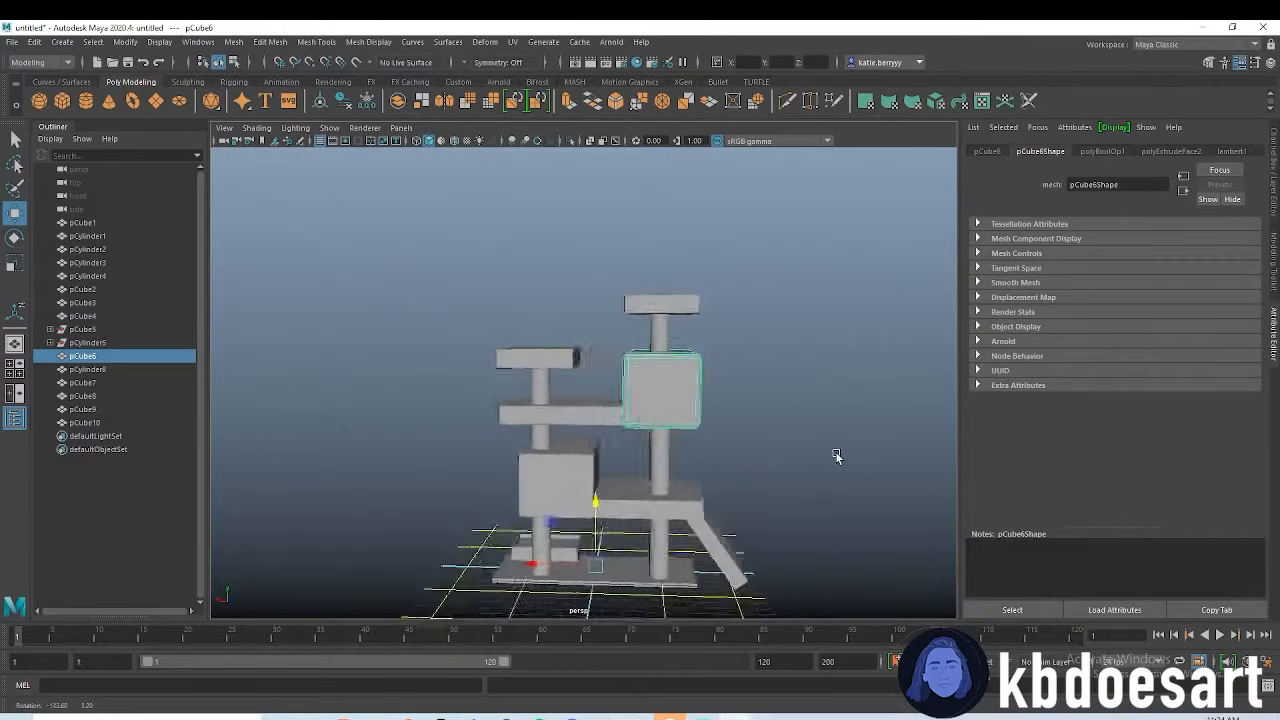
drag(837, 457, 585, 330)
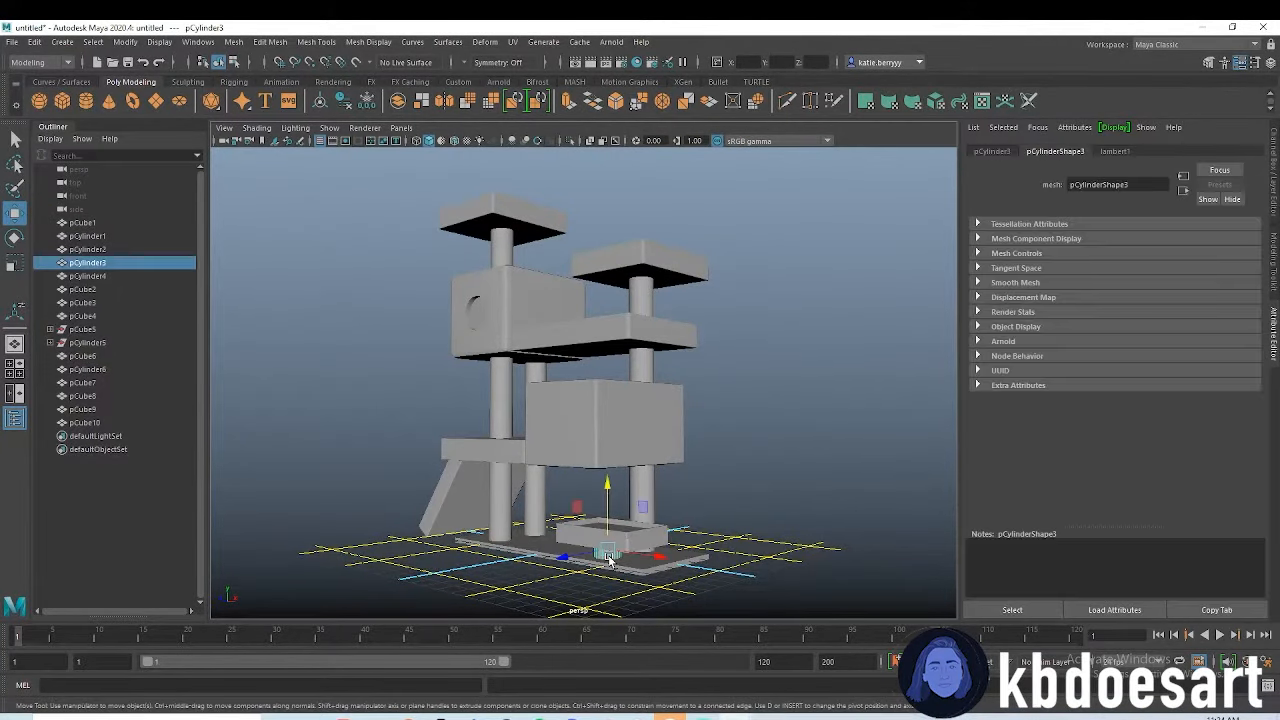
Move the sideways cylinder up against the upper house's face to mark a doorway
click(610, 540)
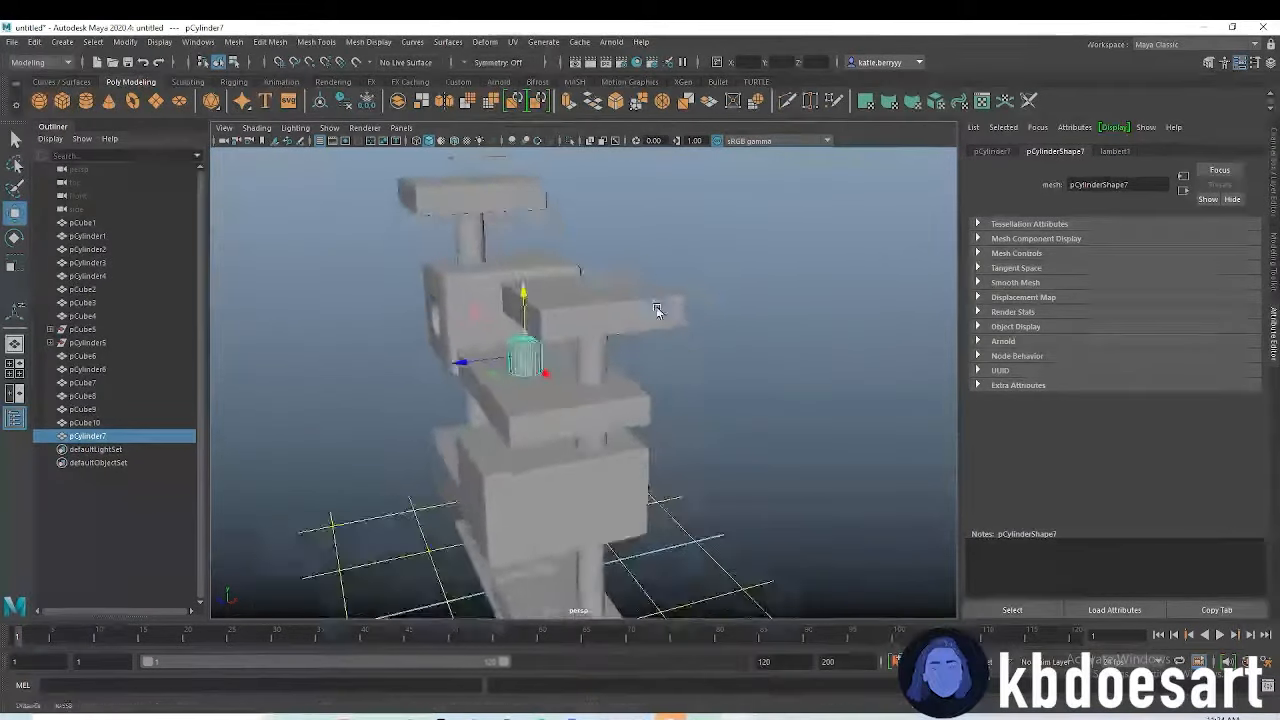
drag(655, 310, 543, 351)
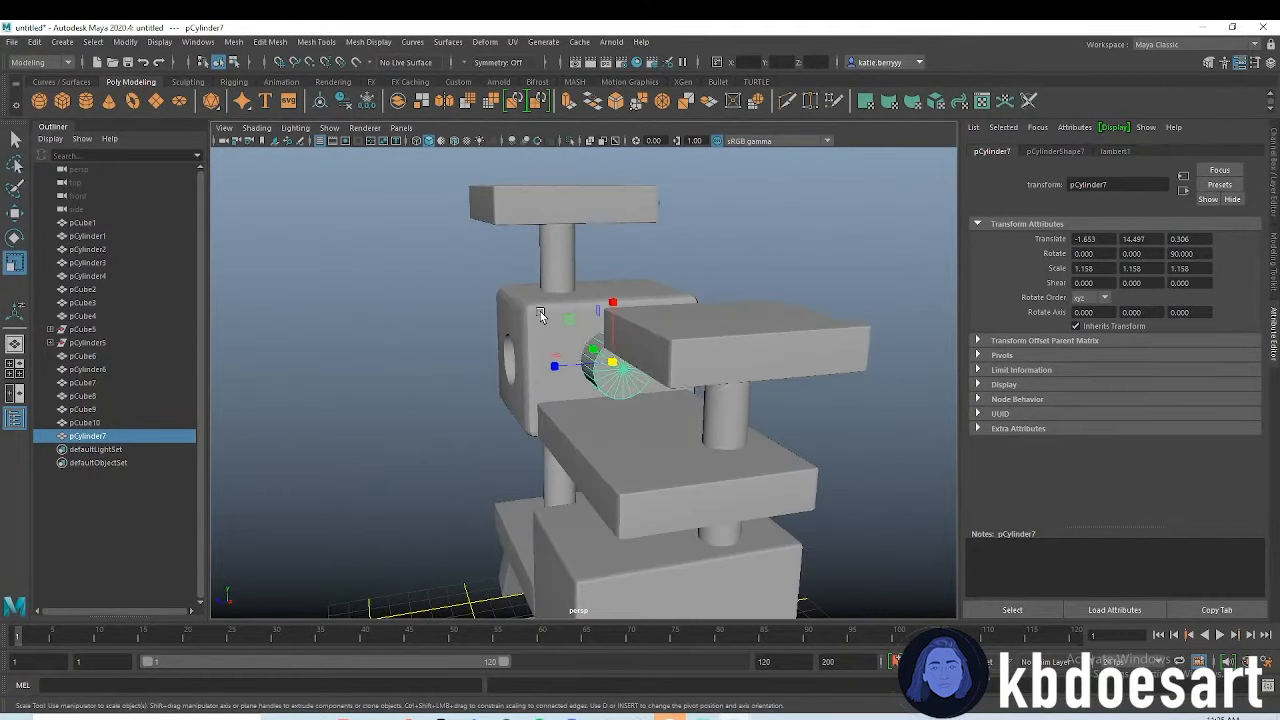
click(233, 42)
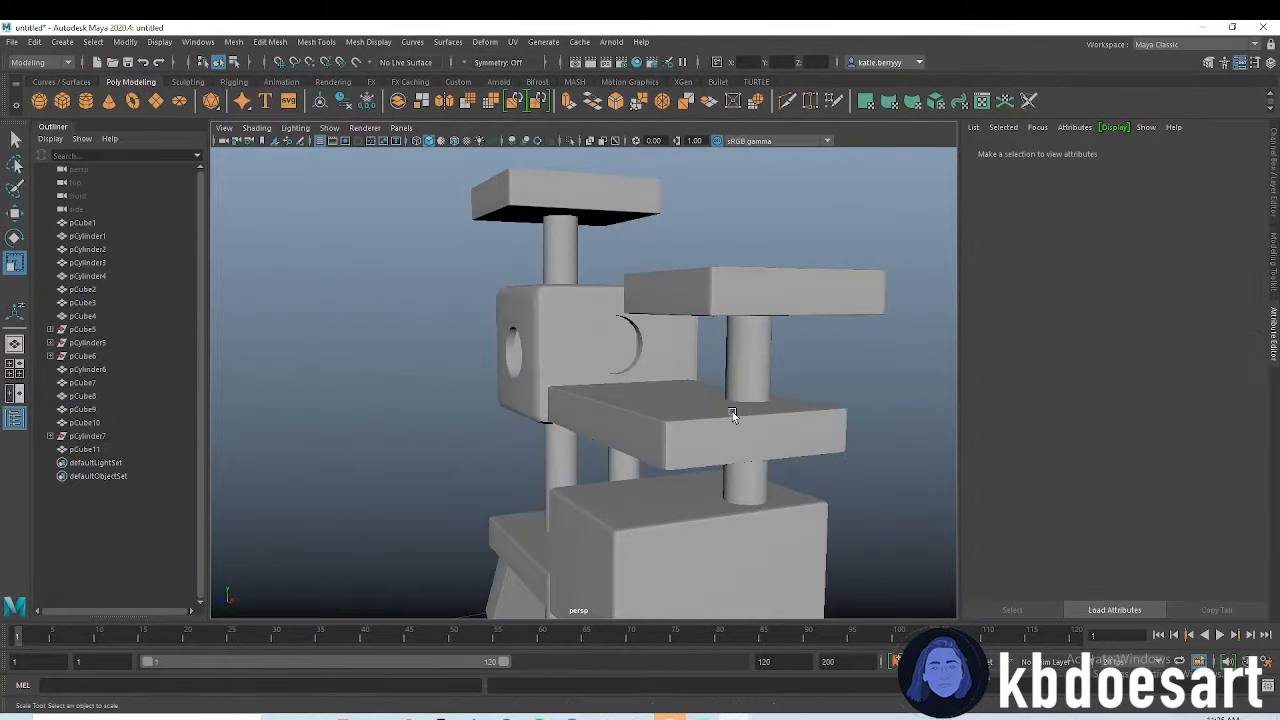
Orbit the view around the cat tree to see the lower house
drag(735, 415, 673, 478)
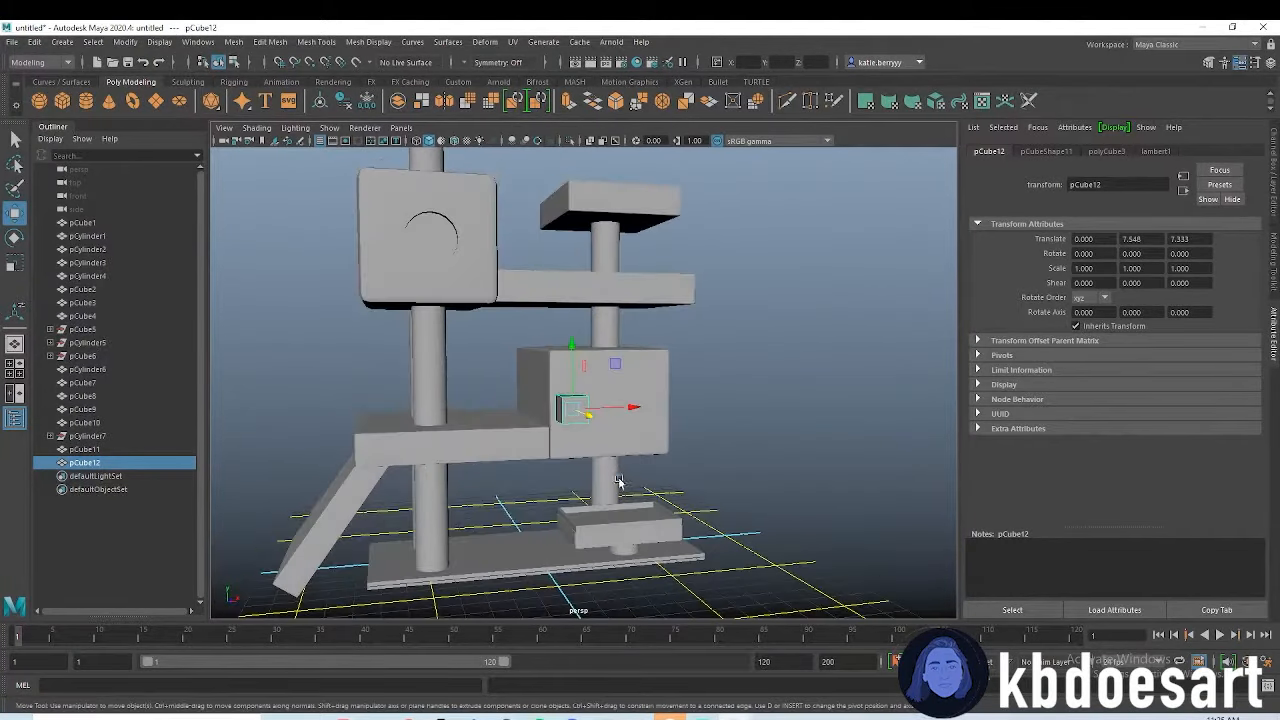
Set the small cube against the lower house and switch to its vertices
drag(625, 407, 660, 407)
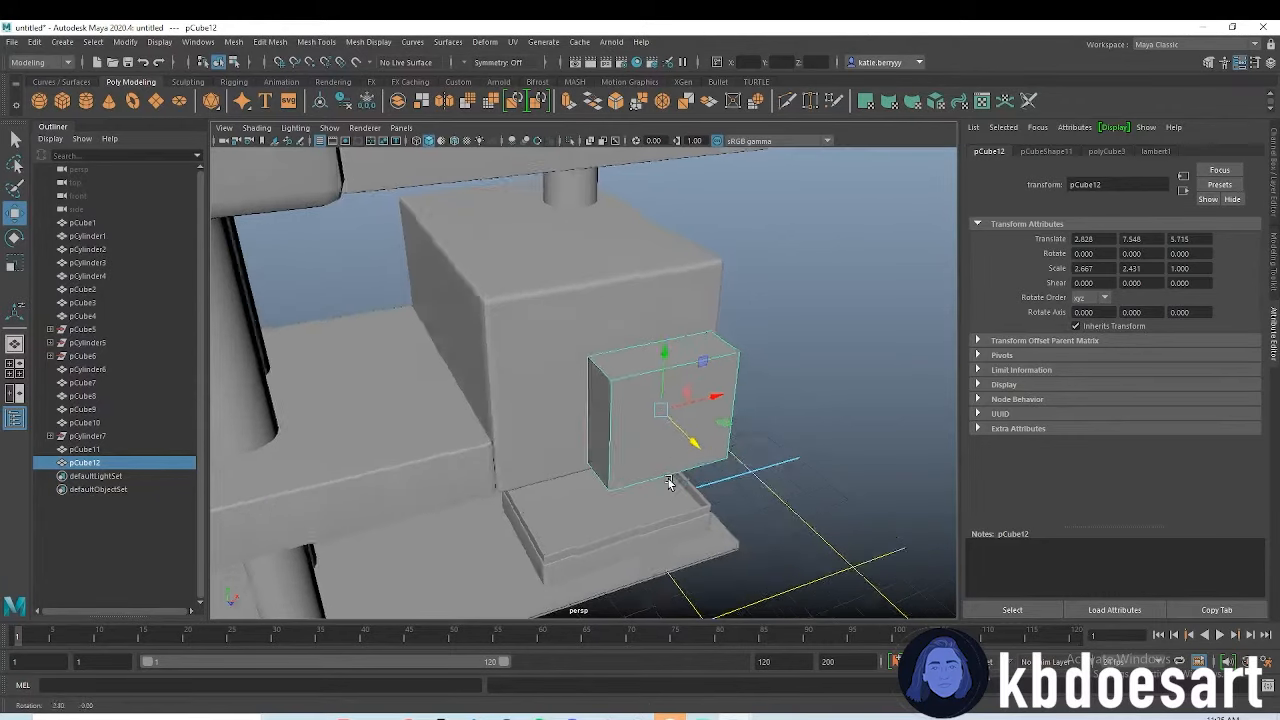
right_click(660, 410)
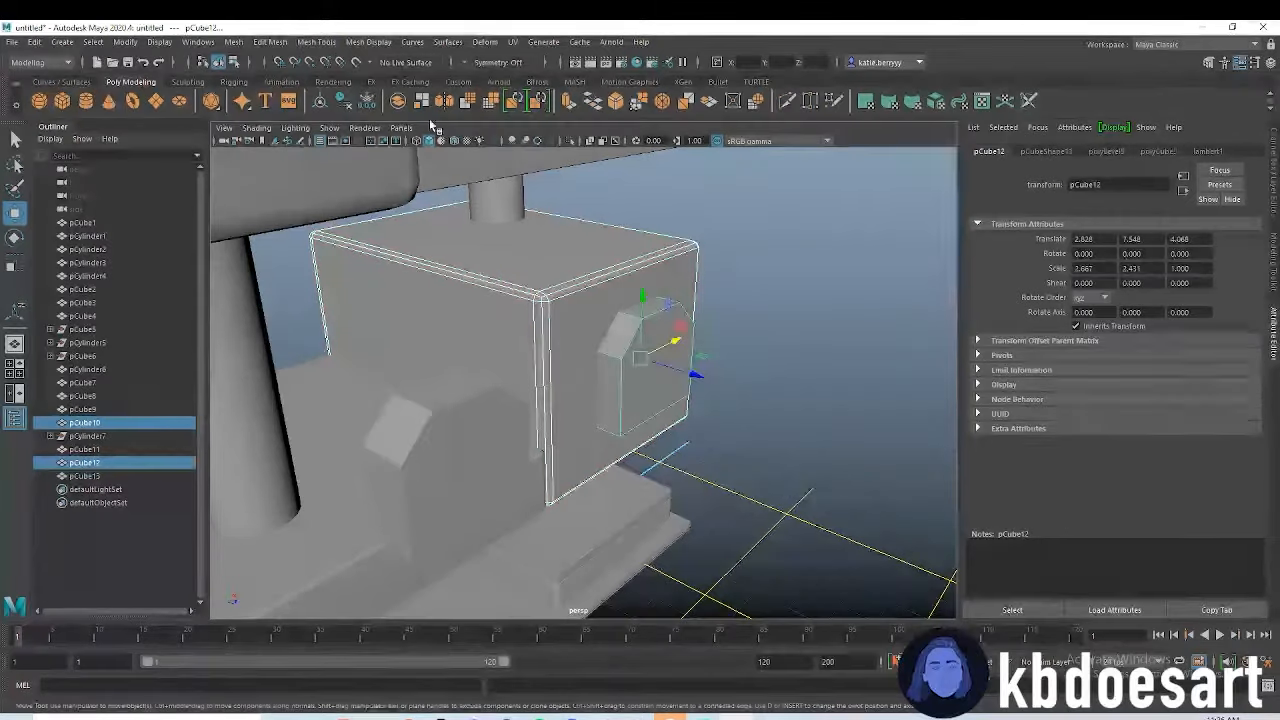
Extrude the lower house's faces and drag the extrusion thickness
click(233, 42)
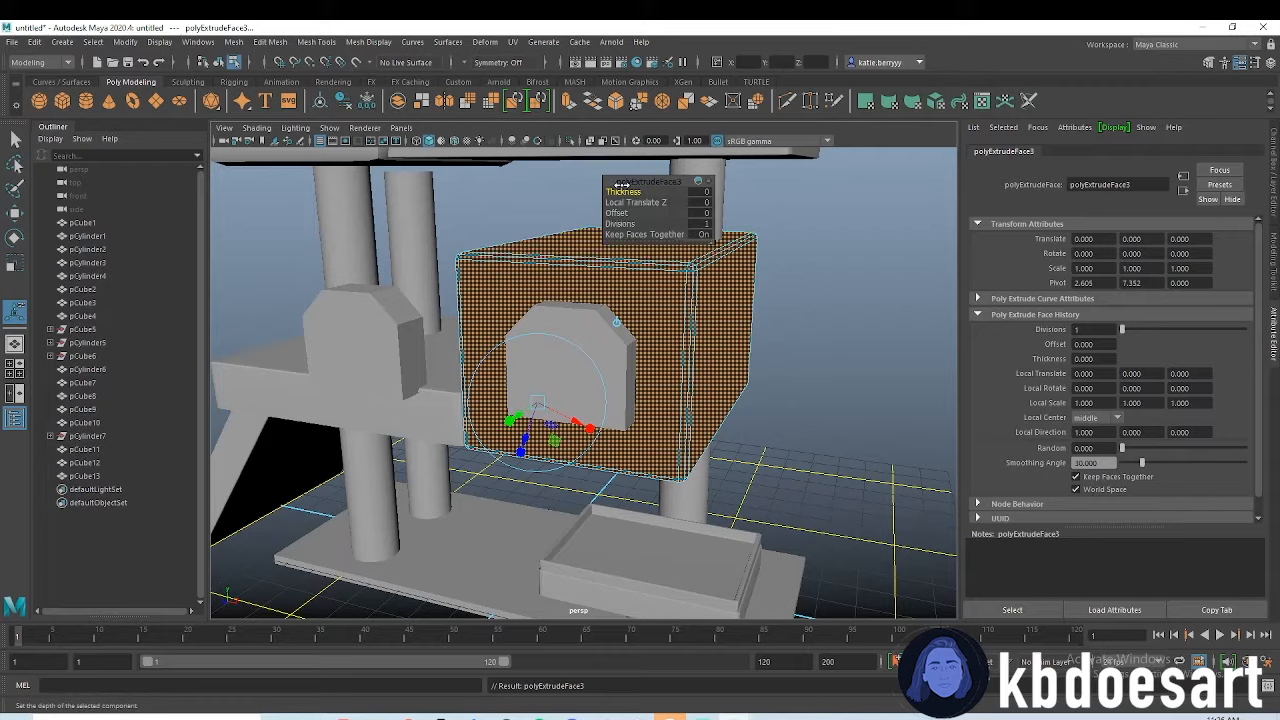
drag(620, 190, 665, 345)
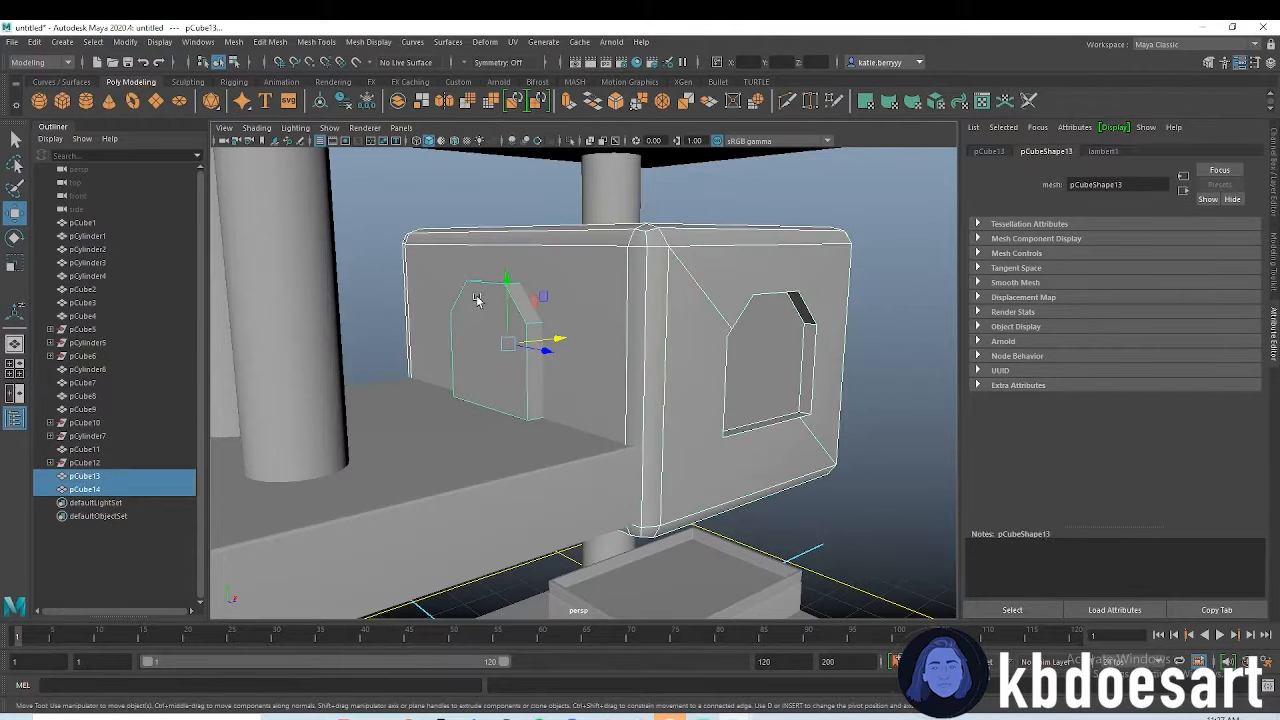
Subtract the doorway block from the lower house with Boolean Difference
click(233, 42)
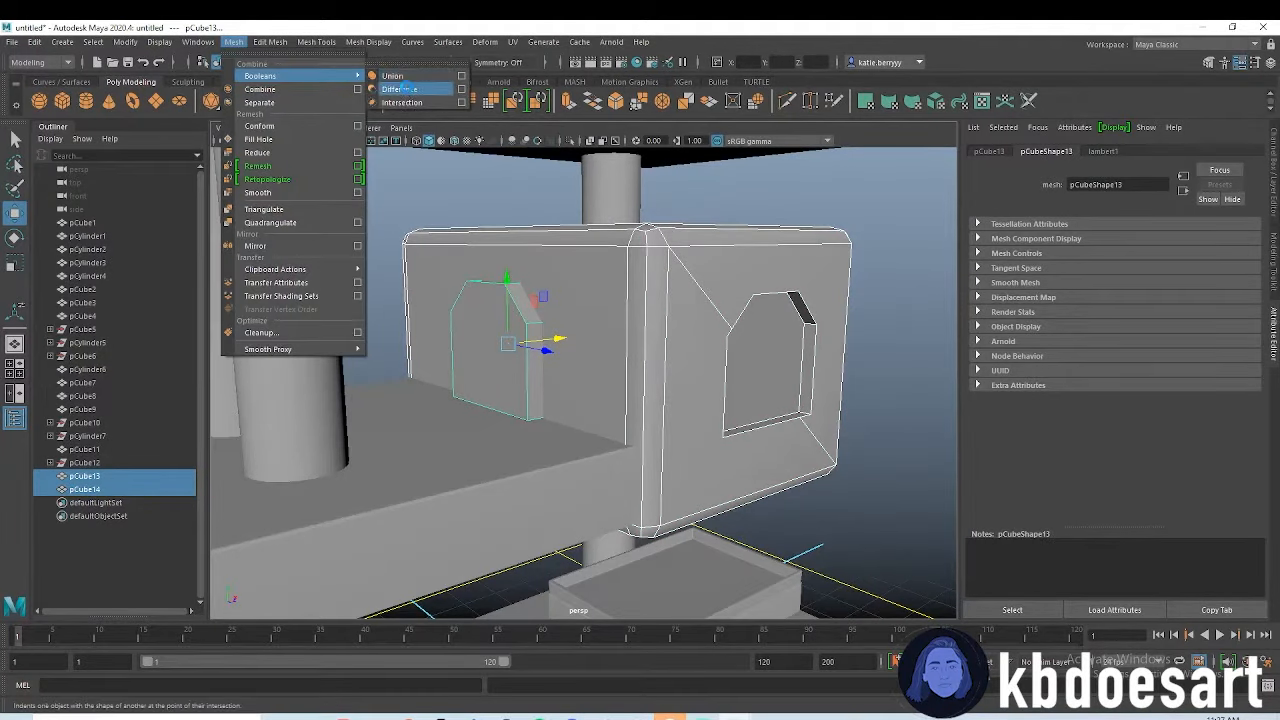
click(400, 89)
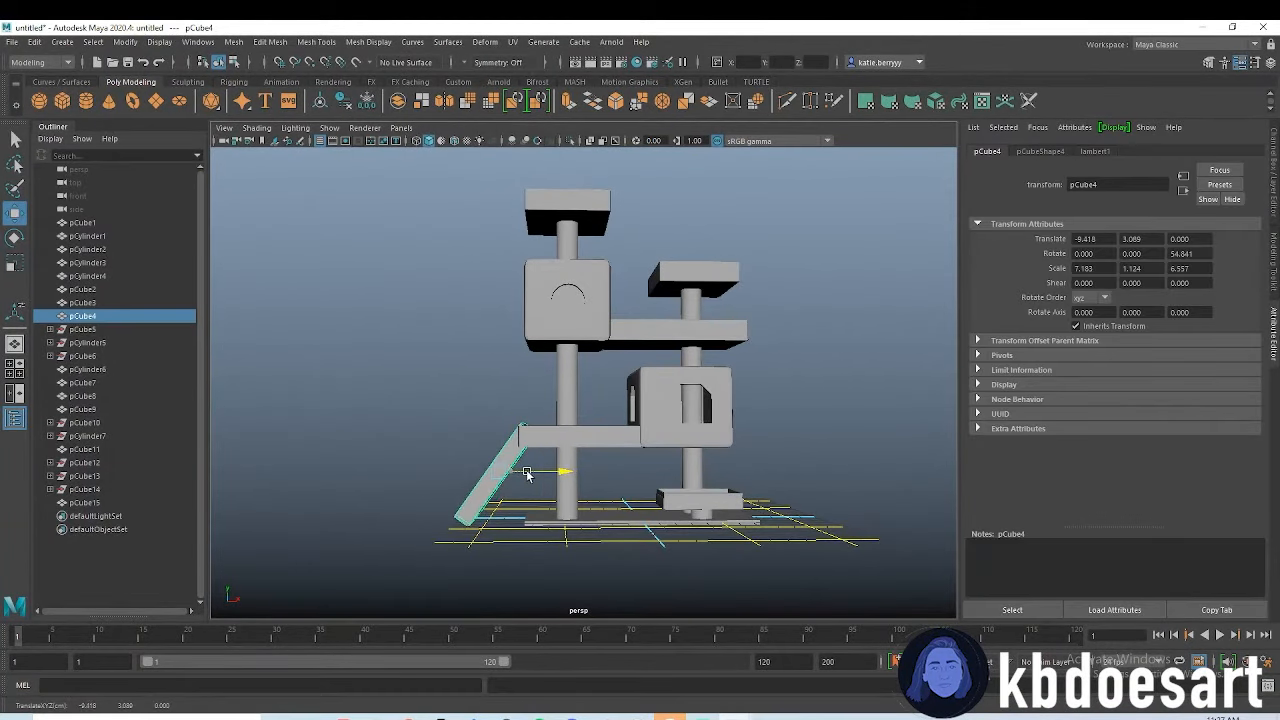
Slide the ramp toward the lower perch, deselect it, and zoom in from the front
drag(528, 471, 537, 423)
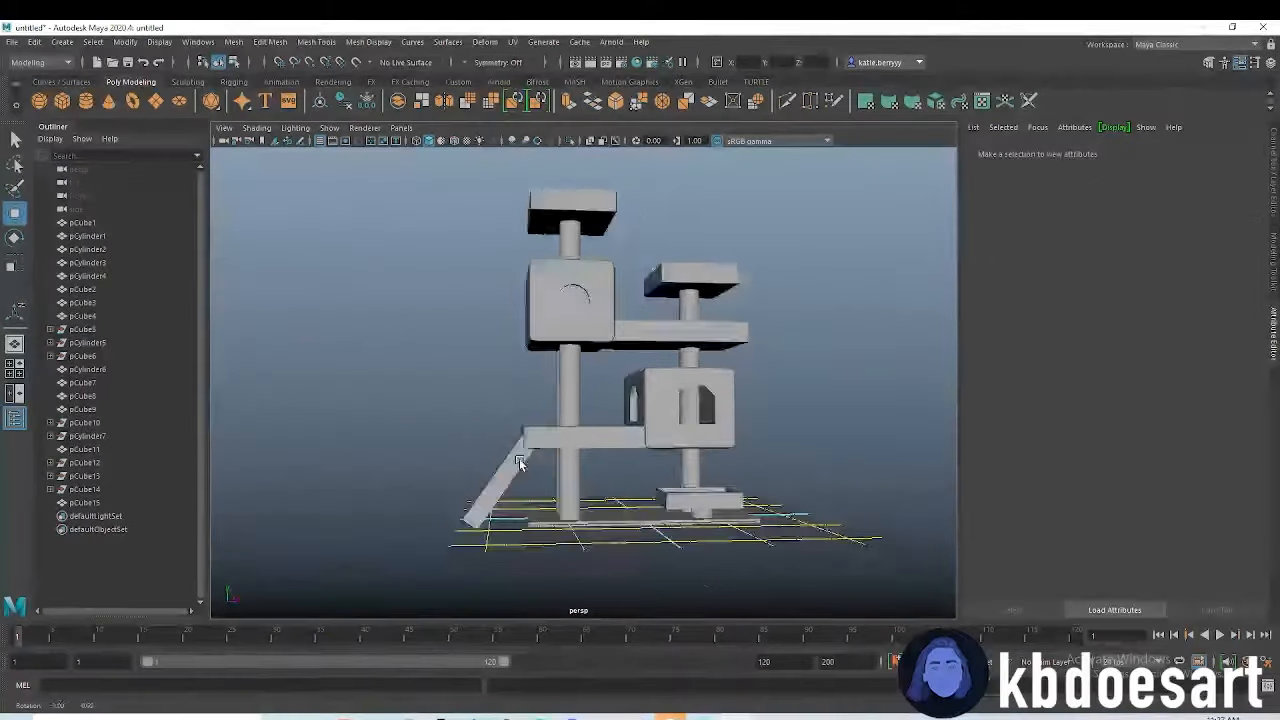
click(520, 463)
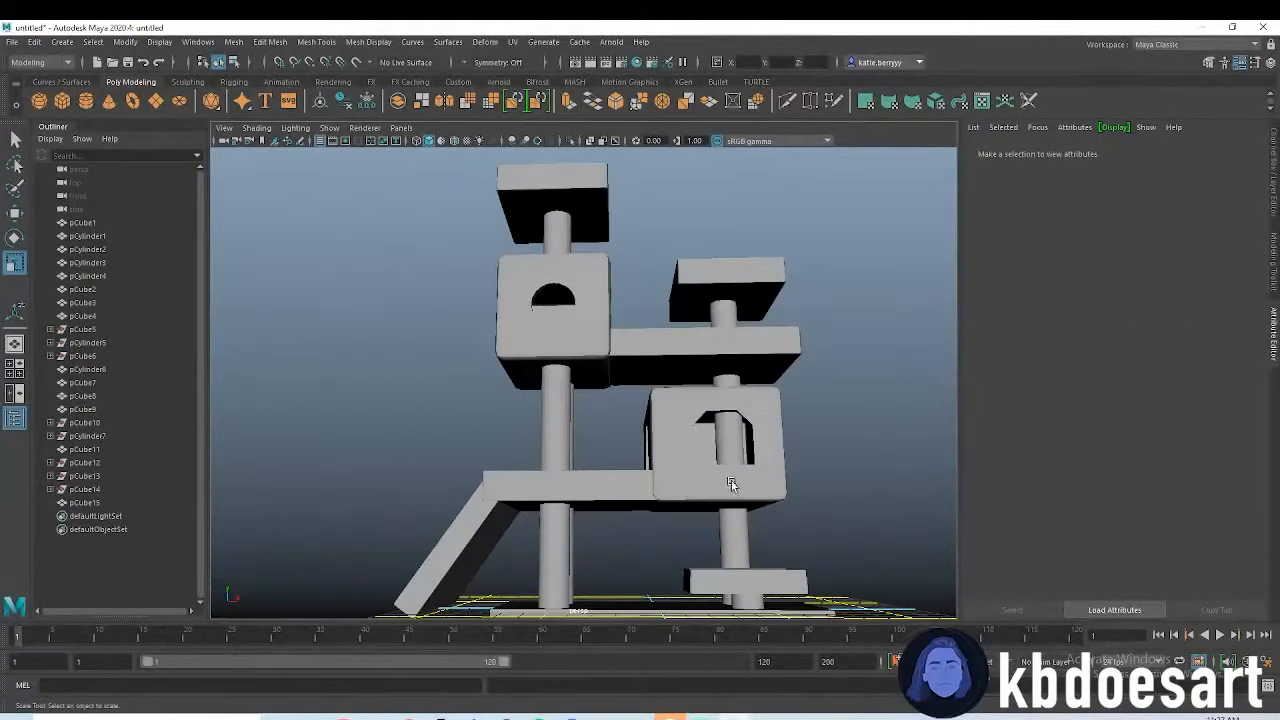
drag(730, 485, 638, 331)
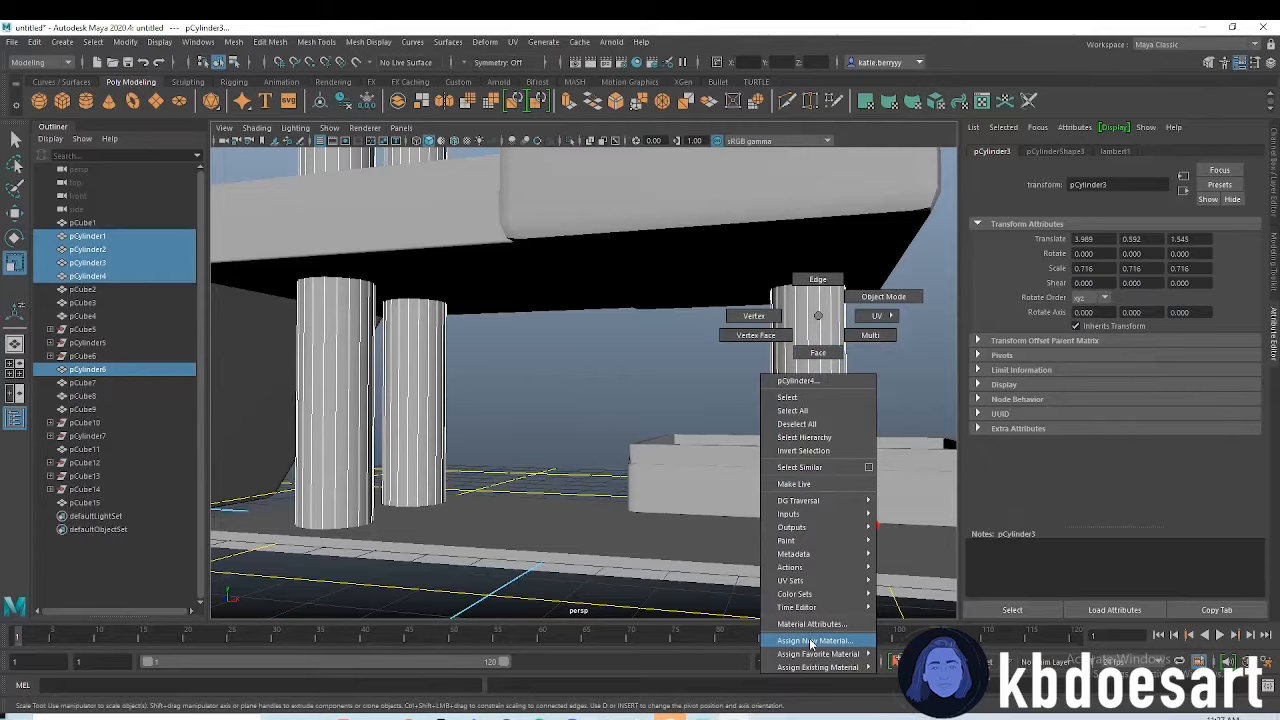
Give the posts a new cream material and the boxes a brown Standard Surface
click(810, 640)
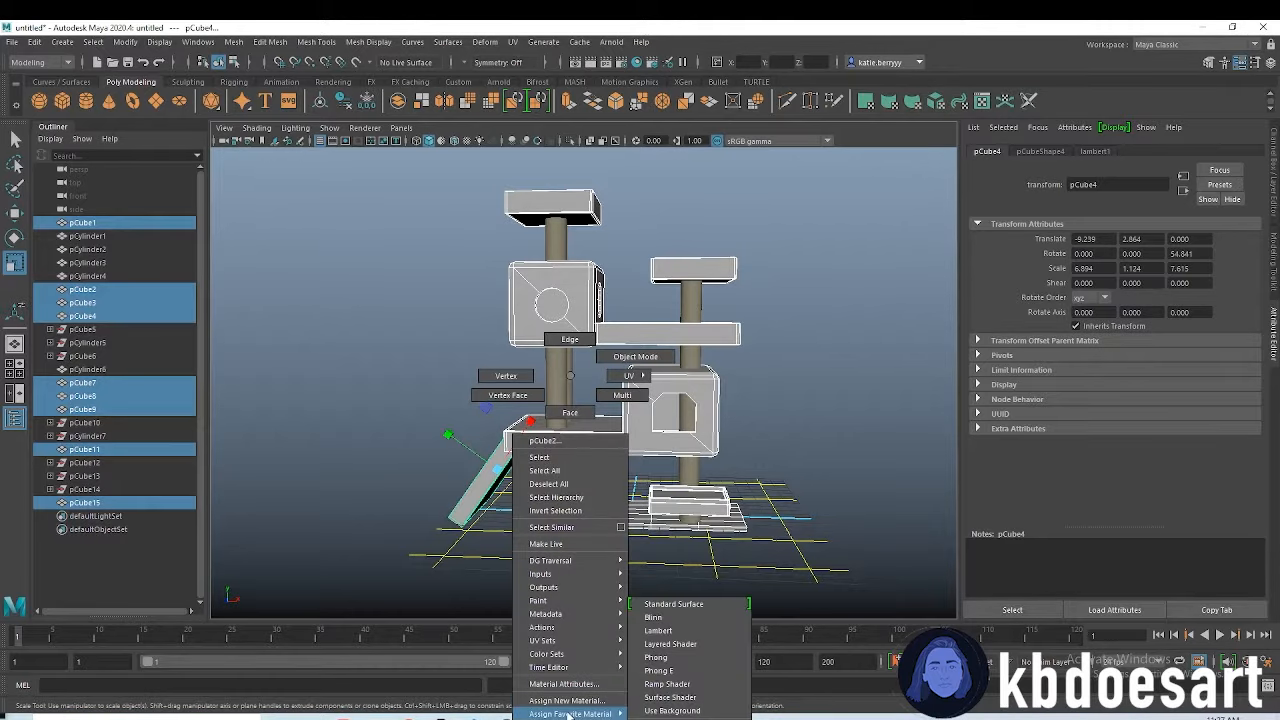
click(568, 699)
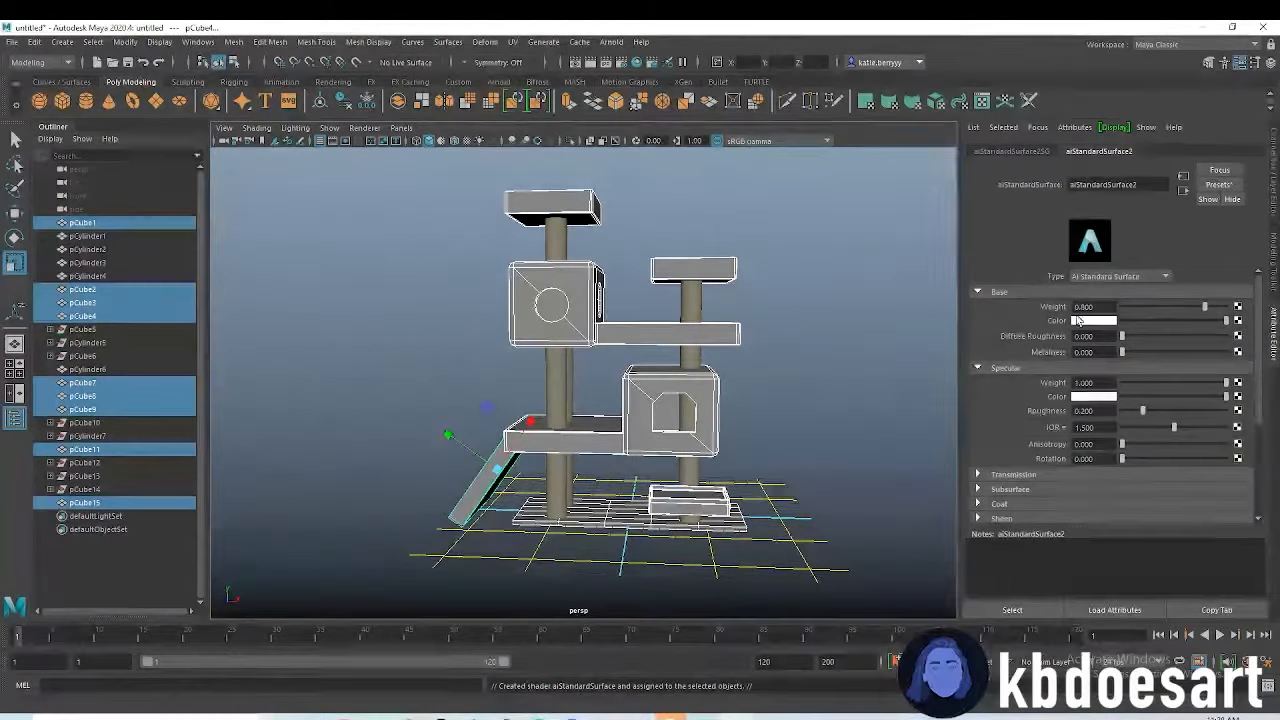
click(1093, 320)
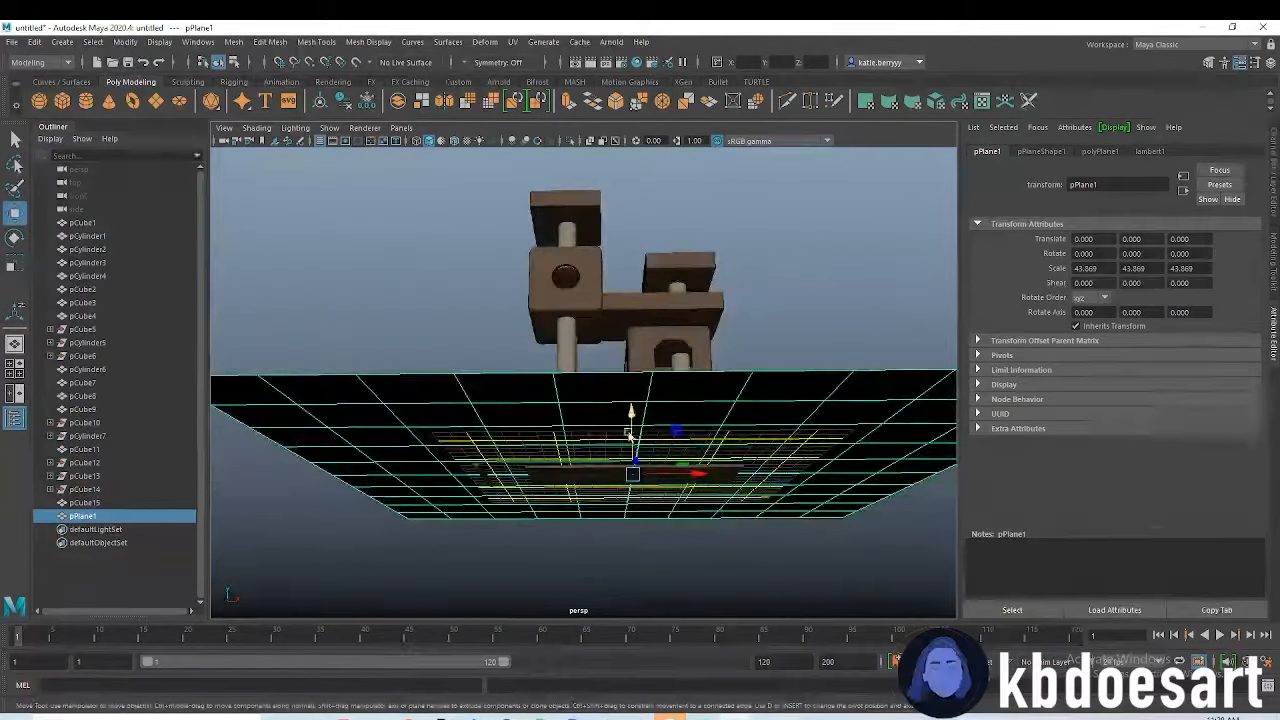
Open the floor plane's material settings, add a sky dome light, and render in Arnold
right_click(660, 430)
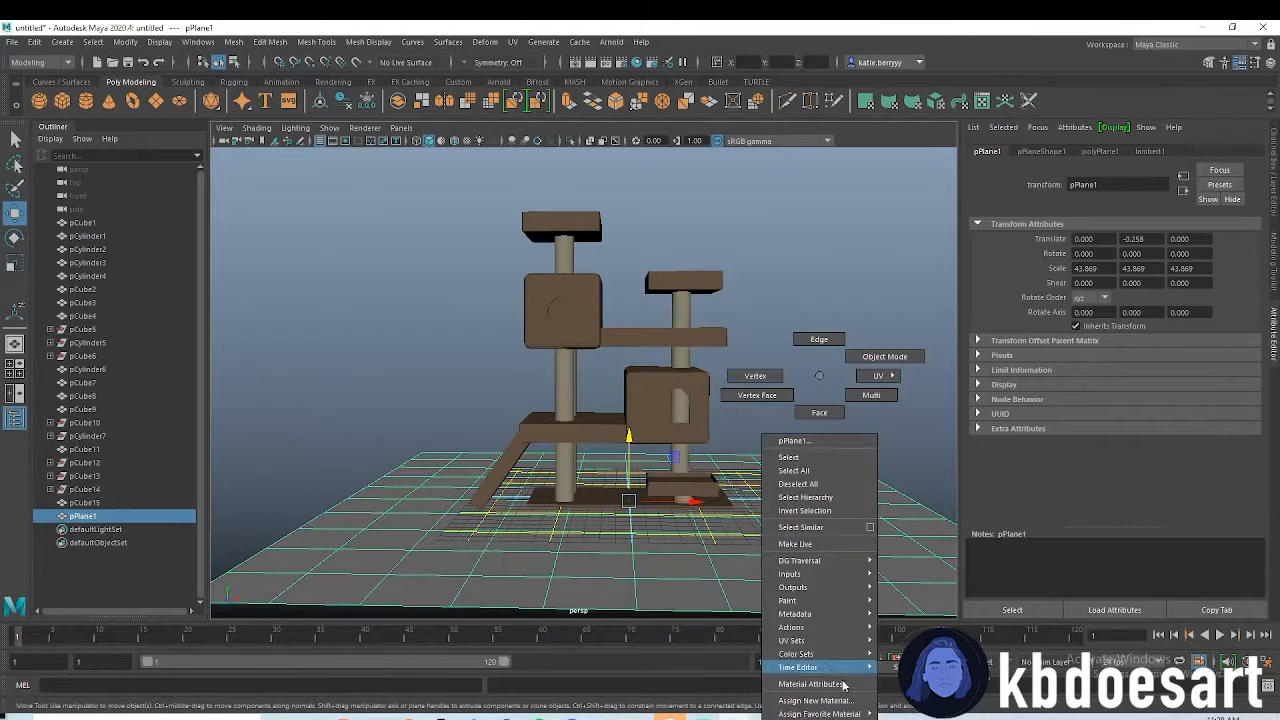
click(820, 695)
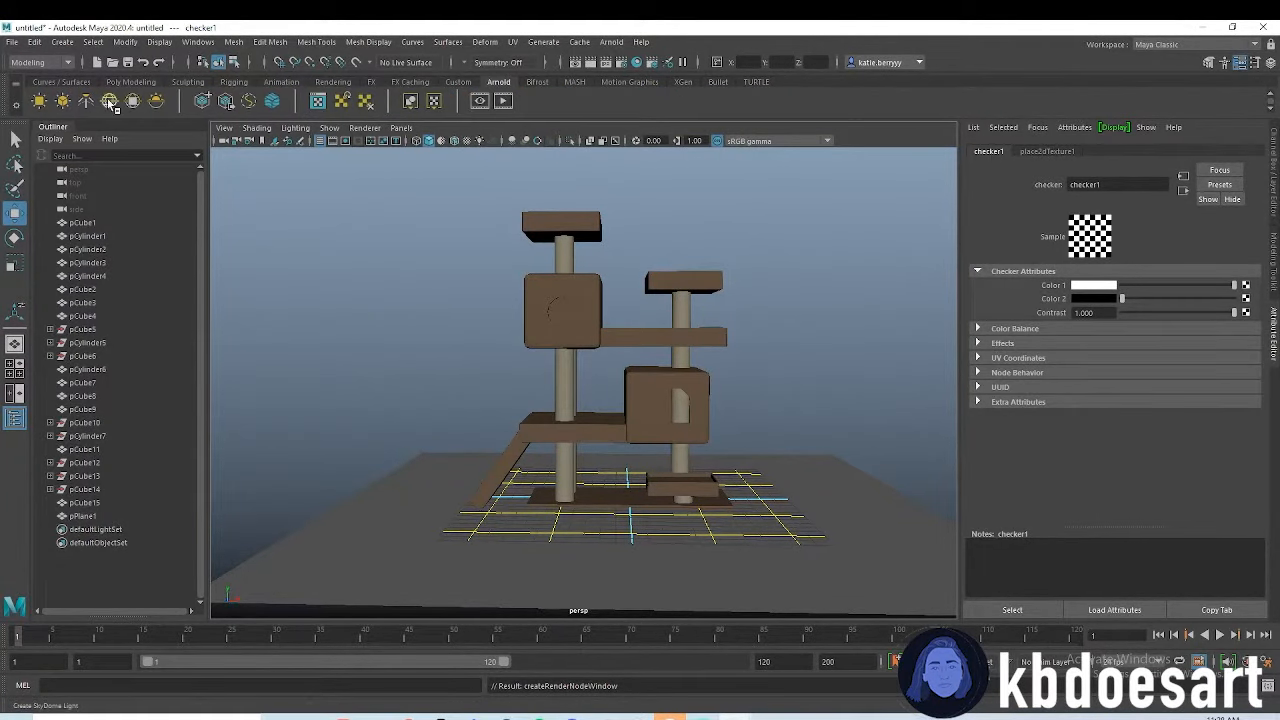
click(611, 42)
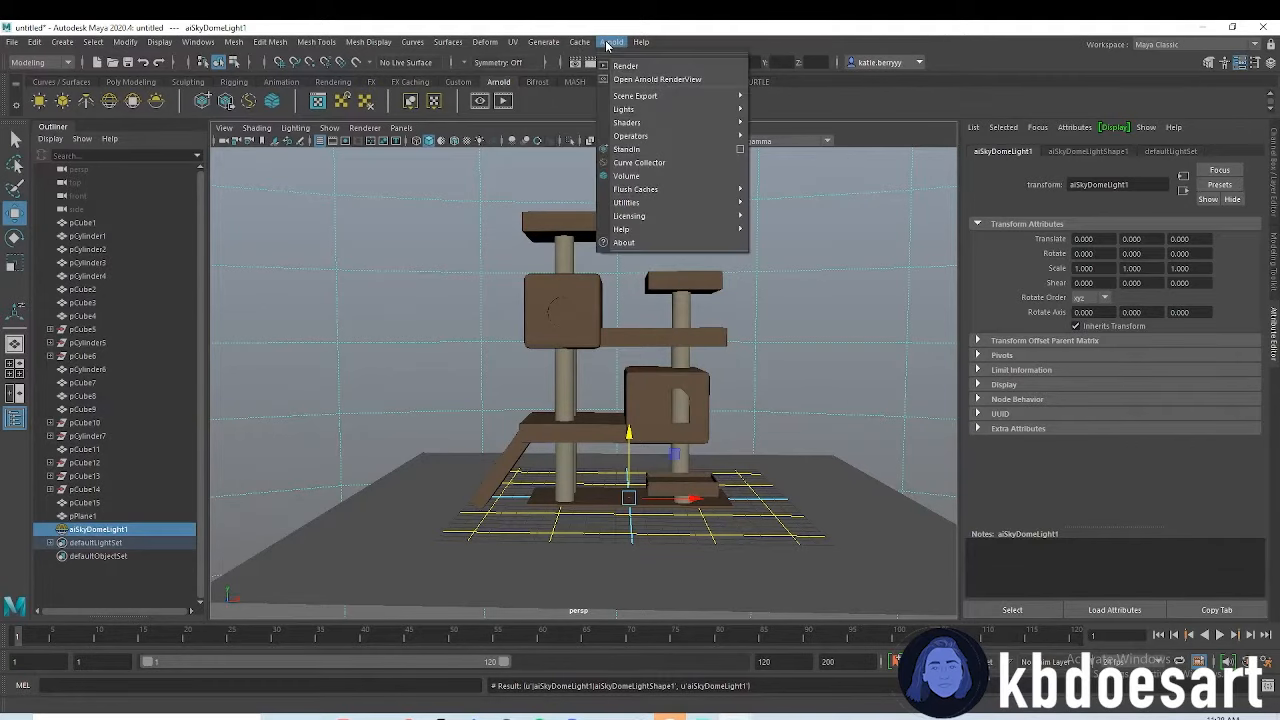
click(657, 79)
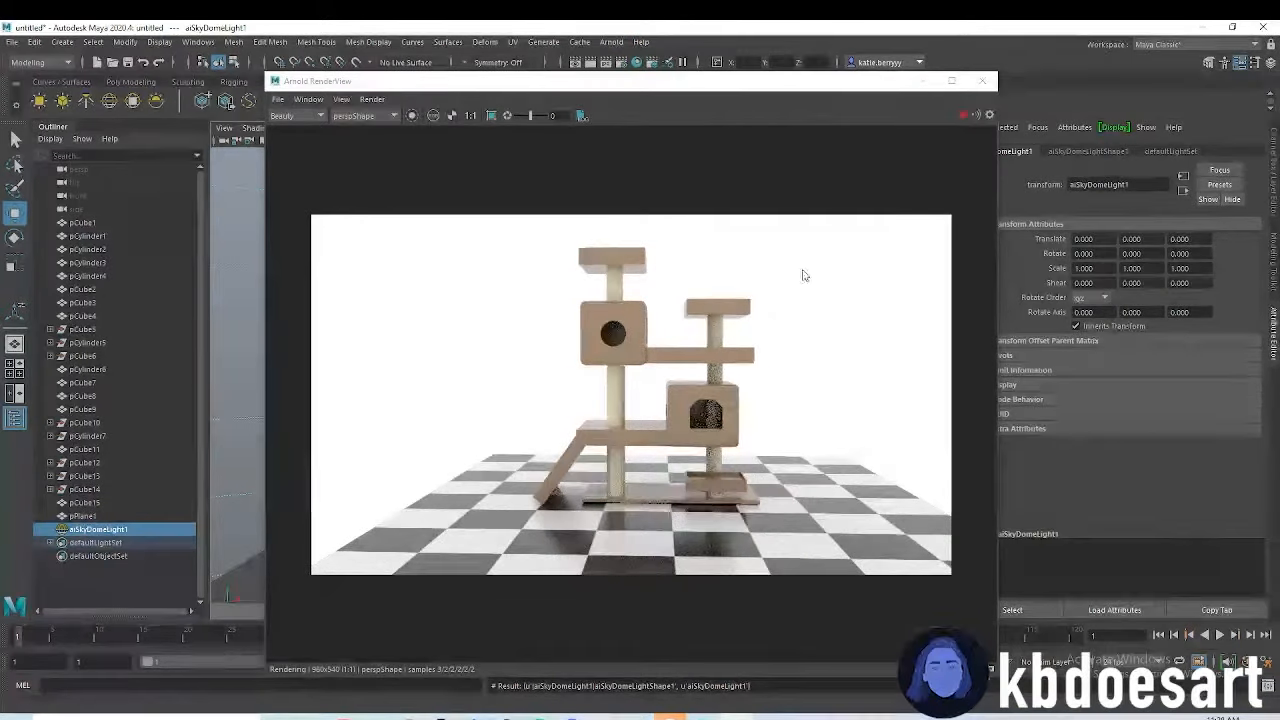